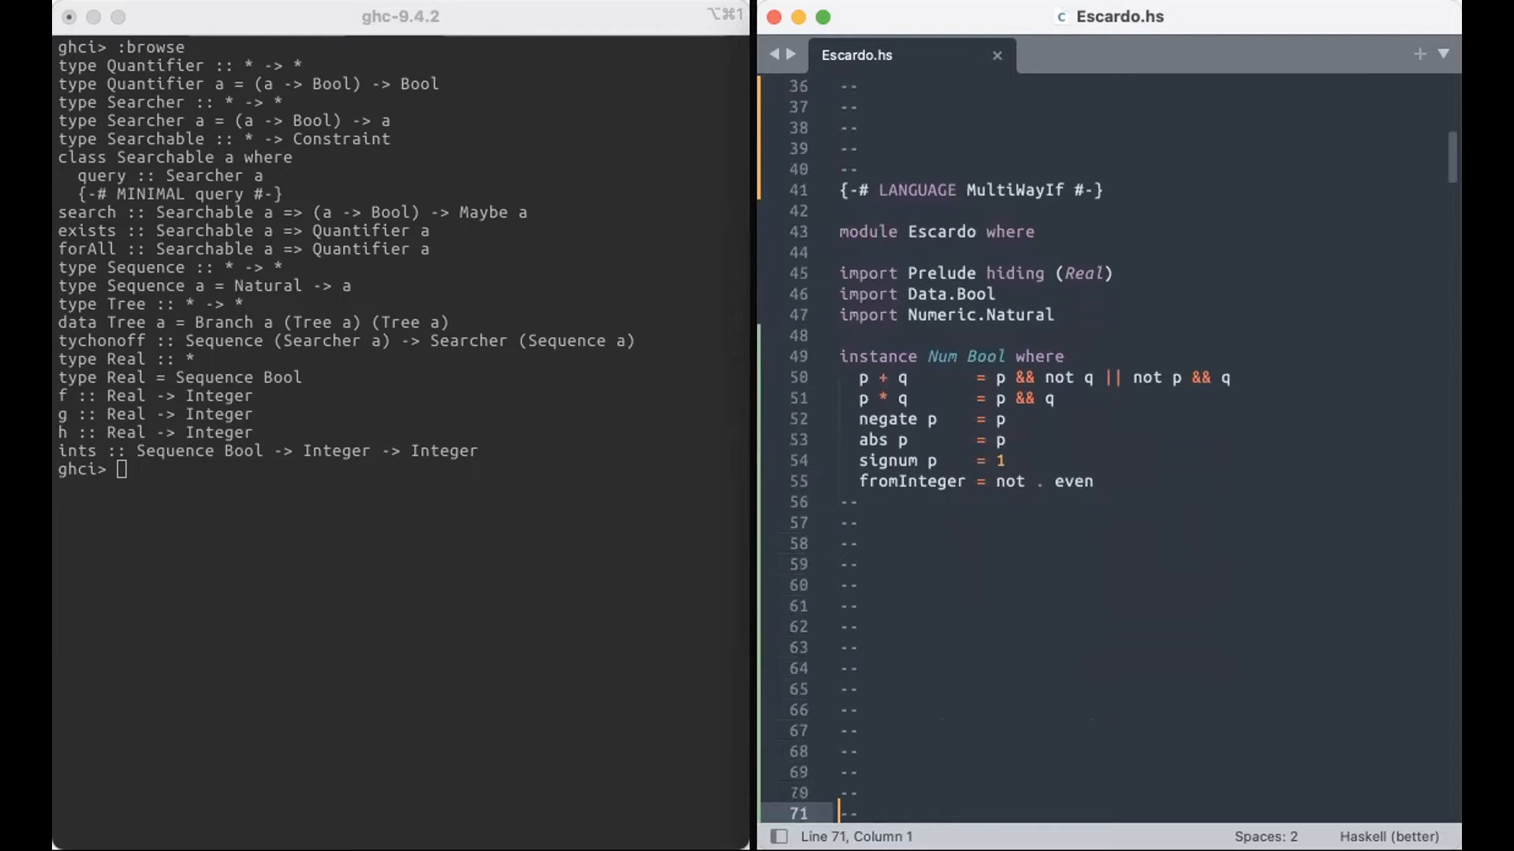
Step: Scroll down through Escardo.hs, opening and dismissing the code context menu
scroll(down, 3)
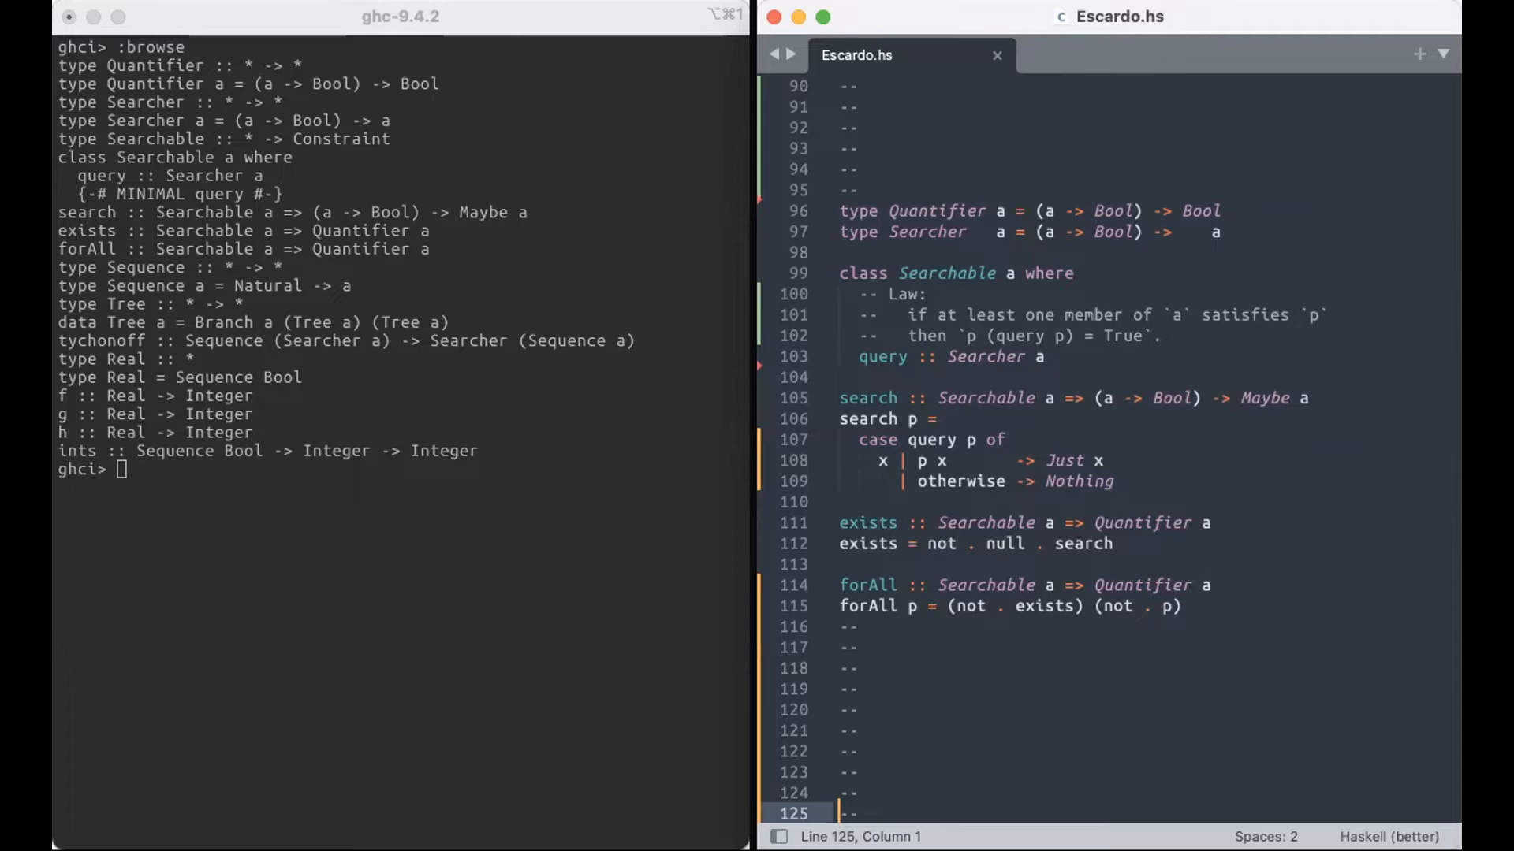
scroll(down, 3)
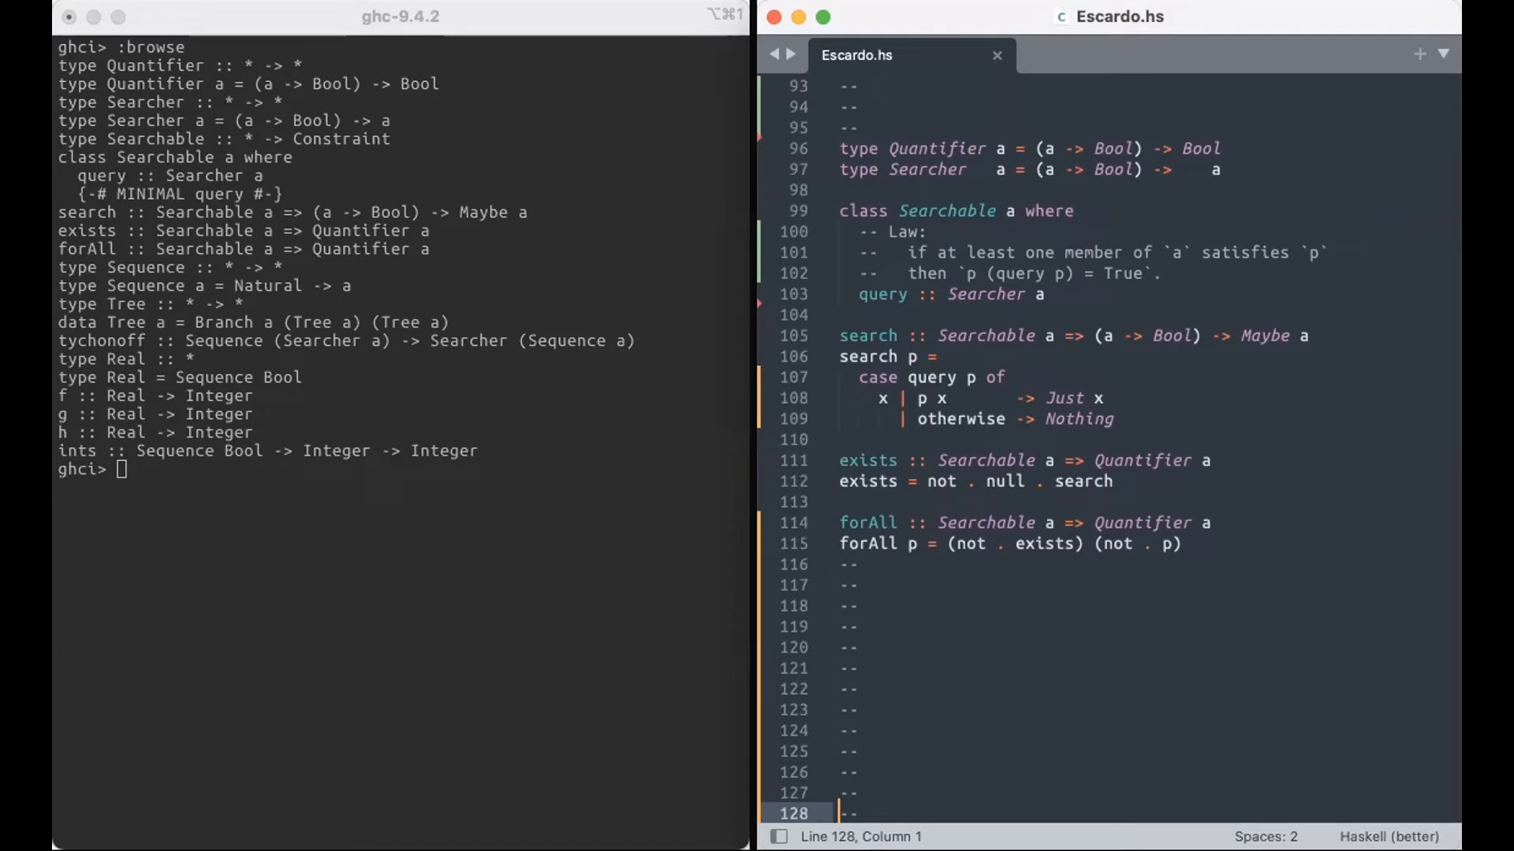
scroll(down, 3)
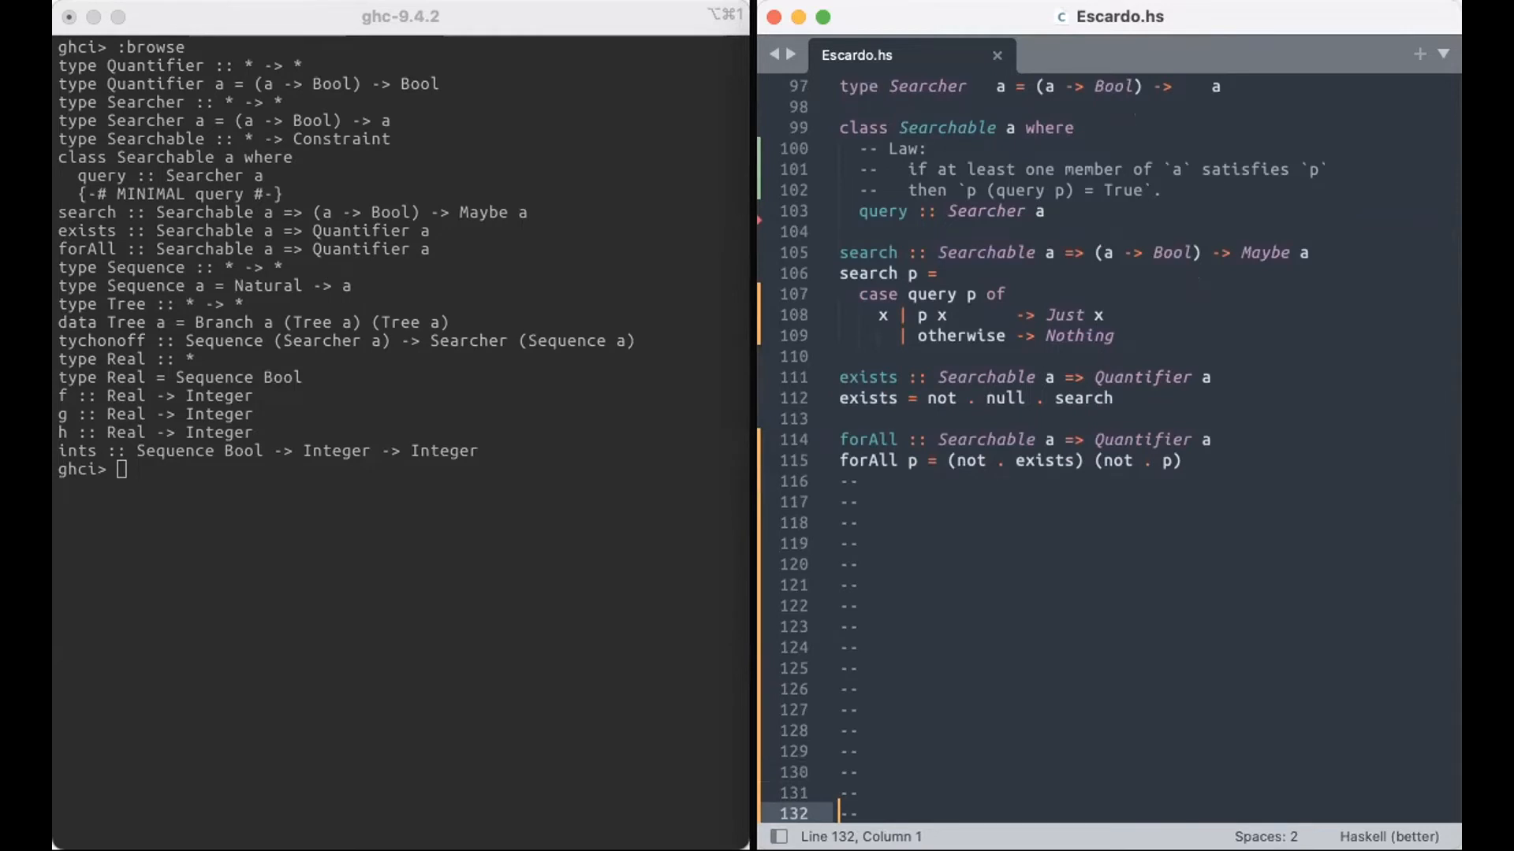
scroll(down, 3)
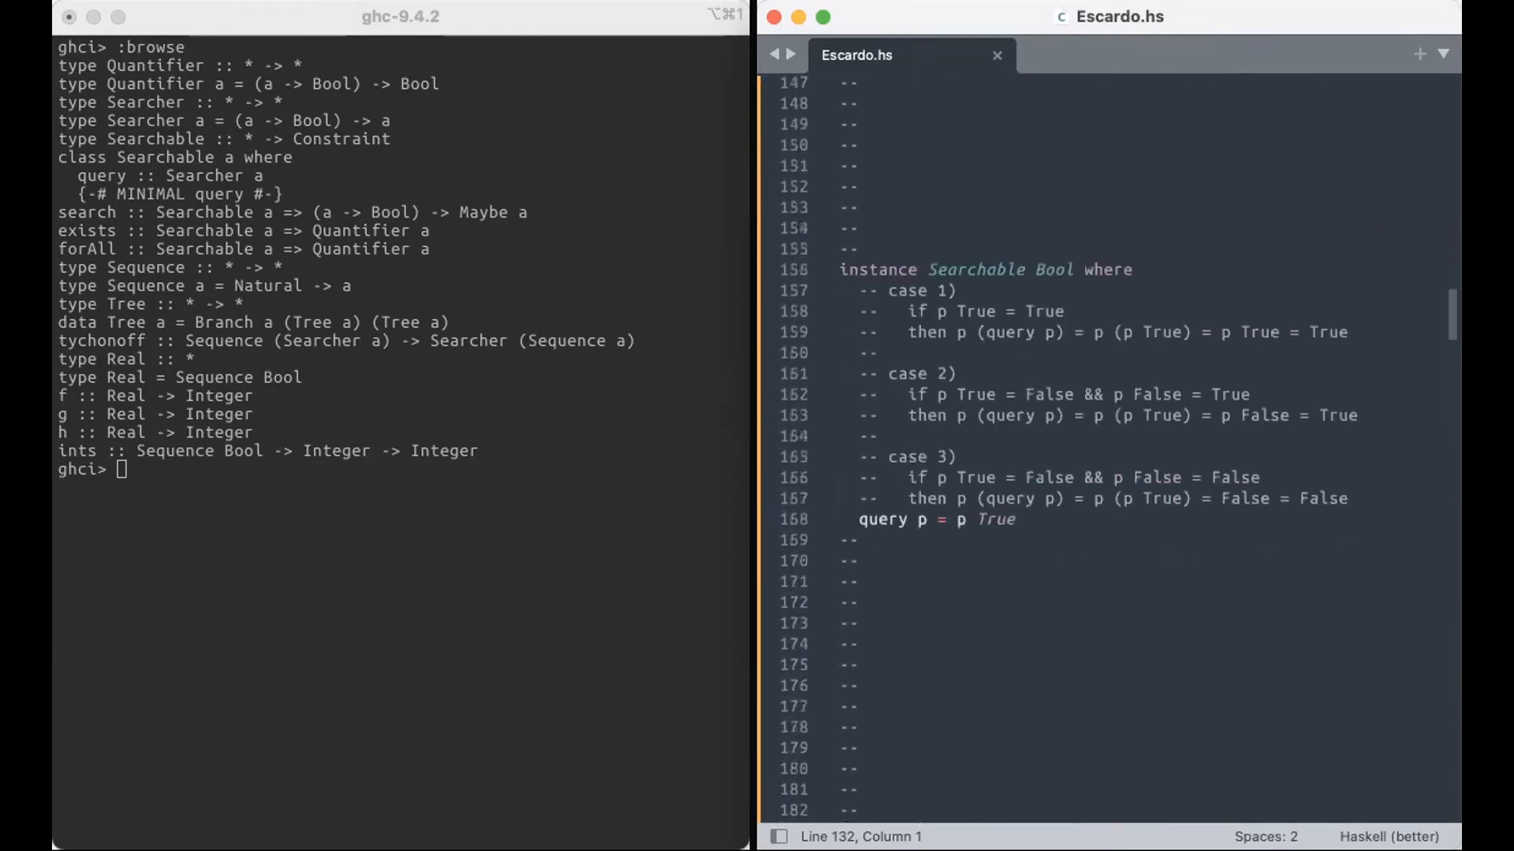
scroll(down, 3)
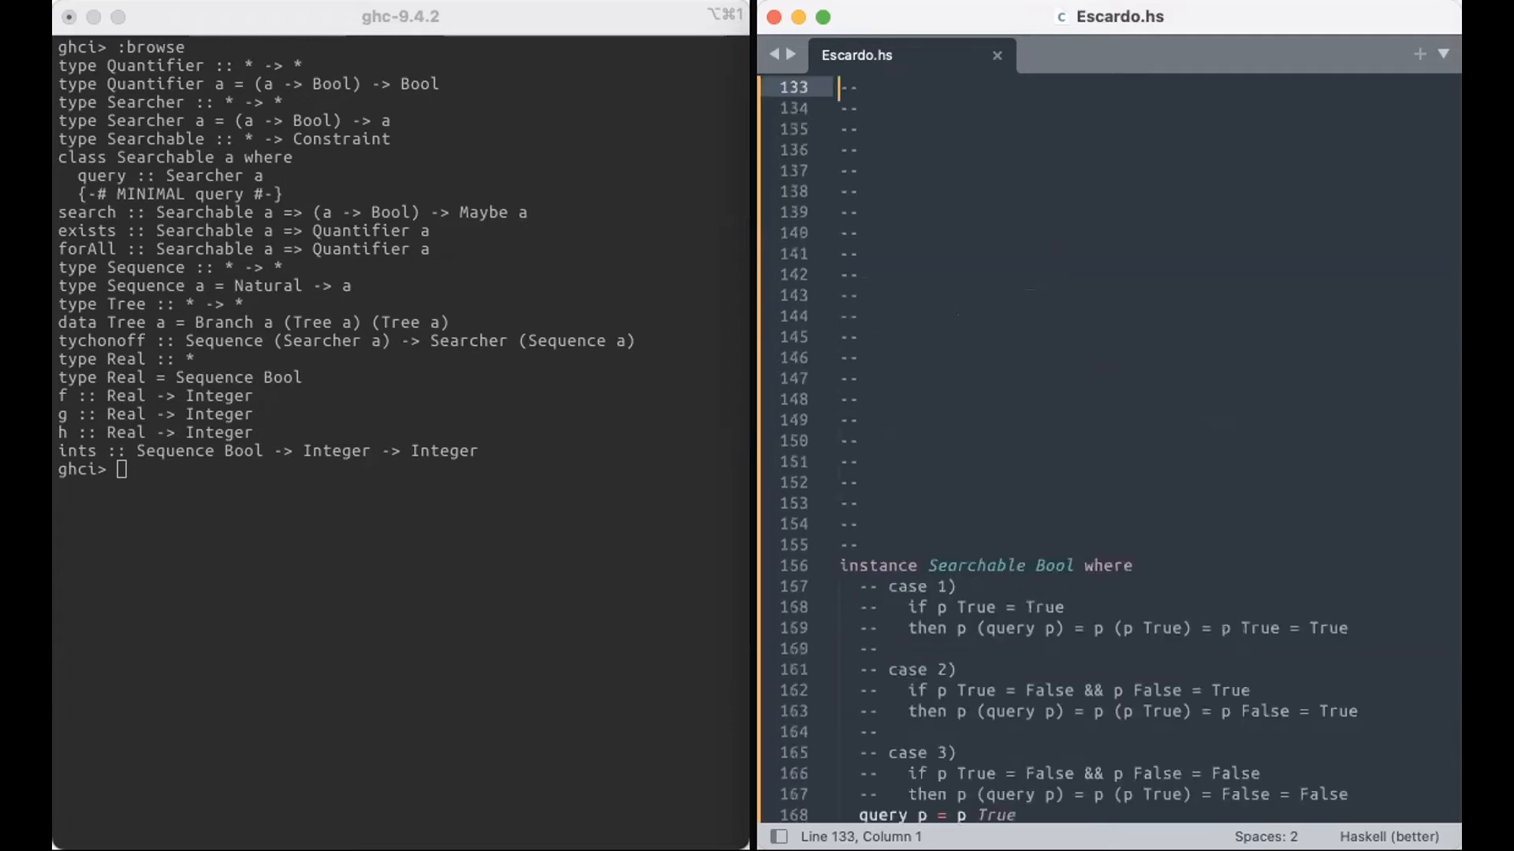
right_click(1220, 401)
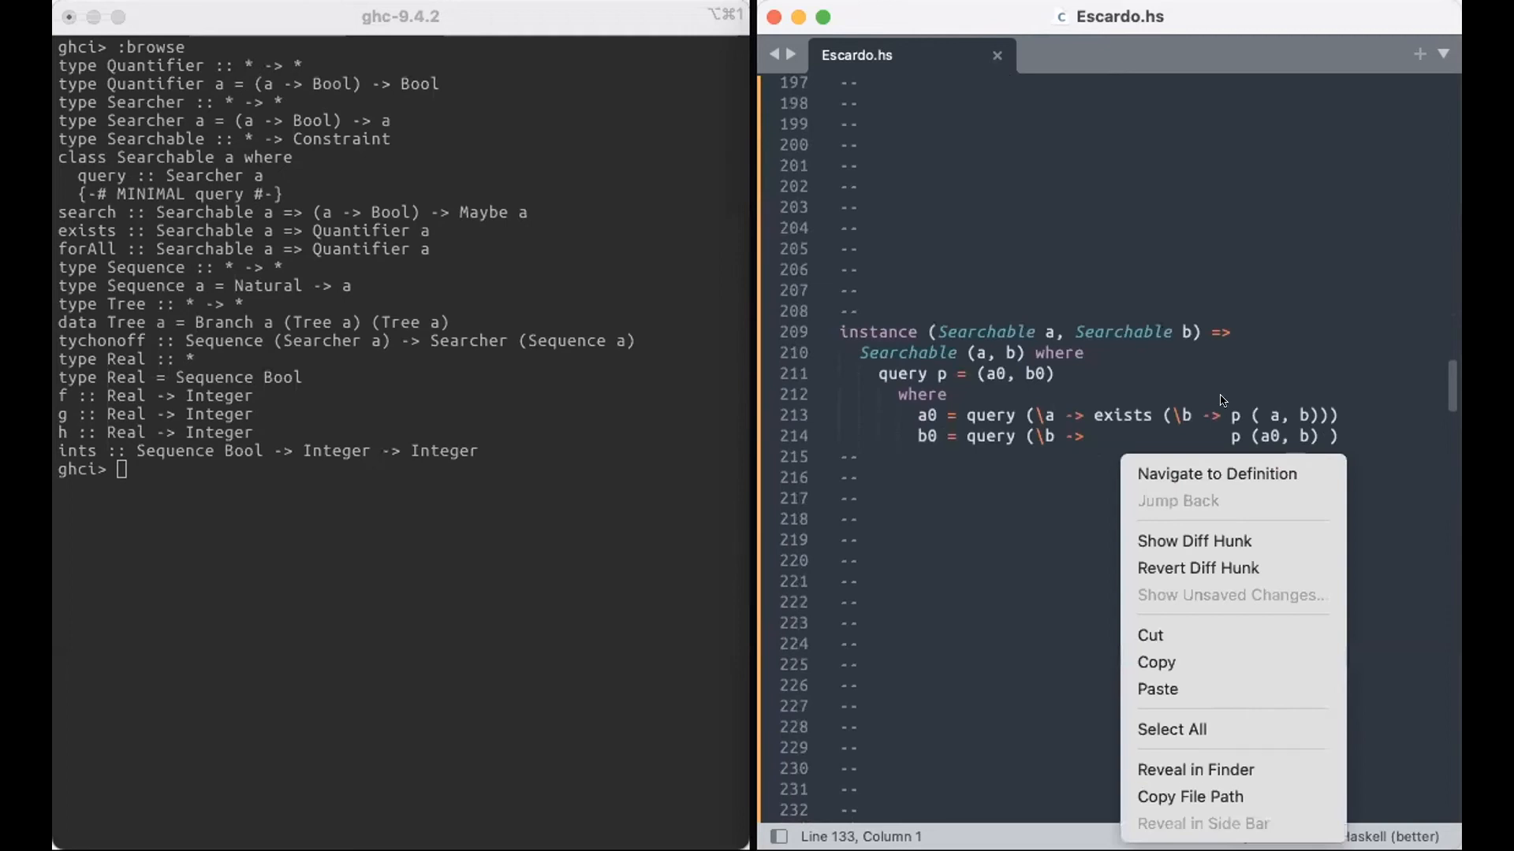
click(1238, 351)
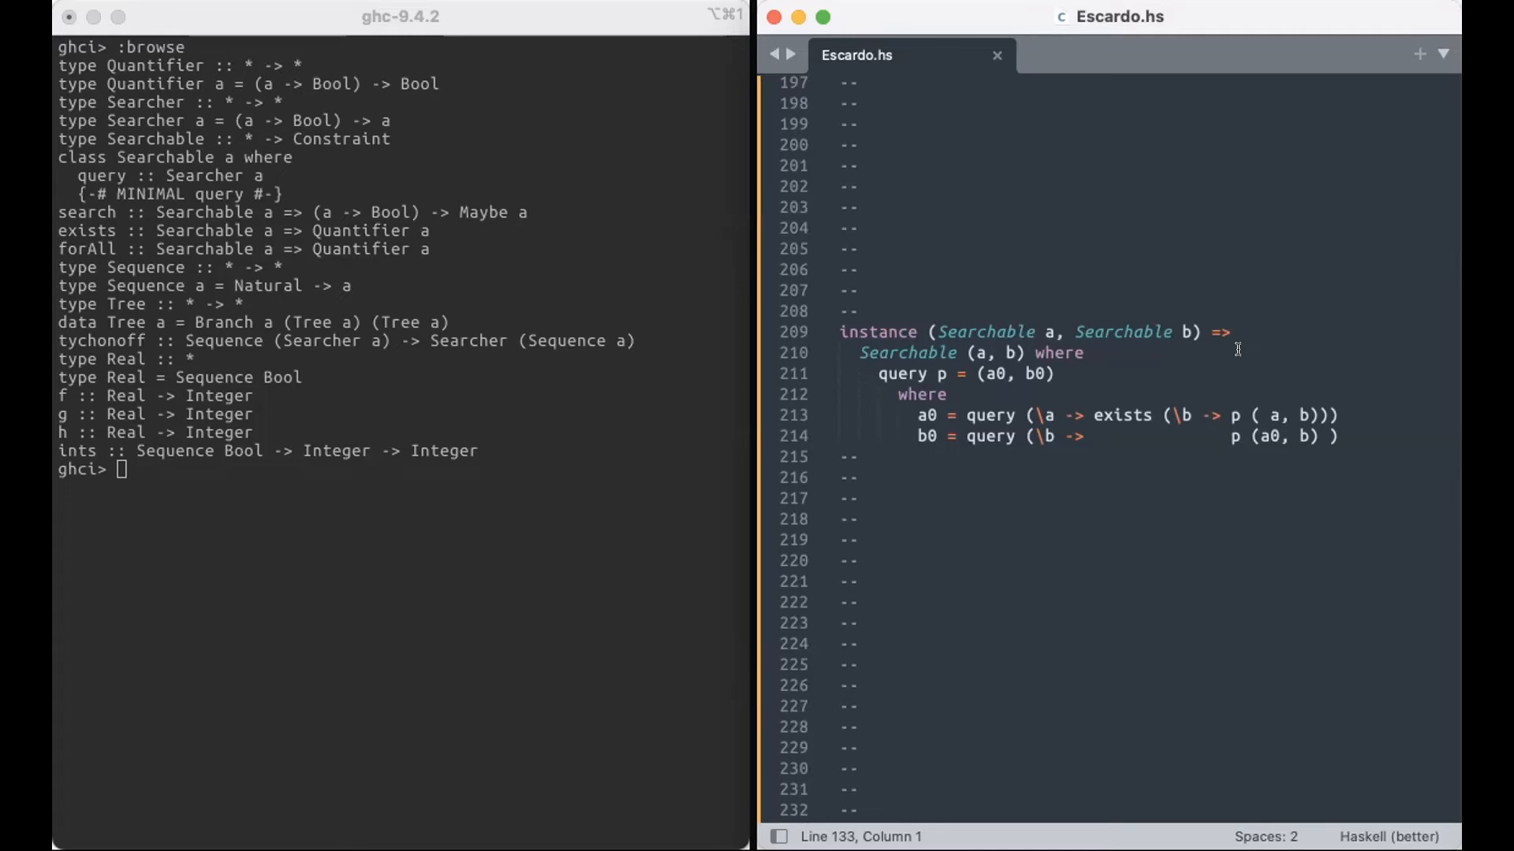
scroll(down, 3)
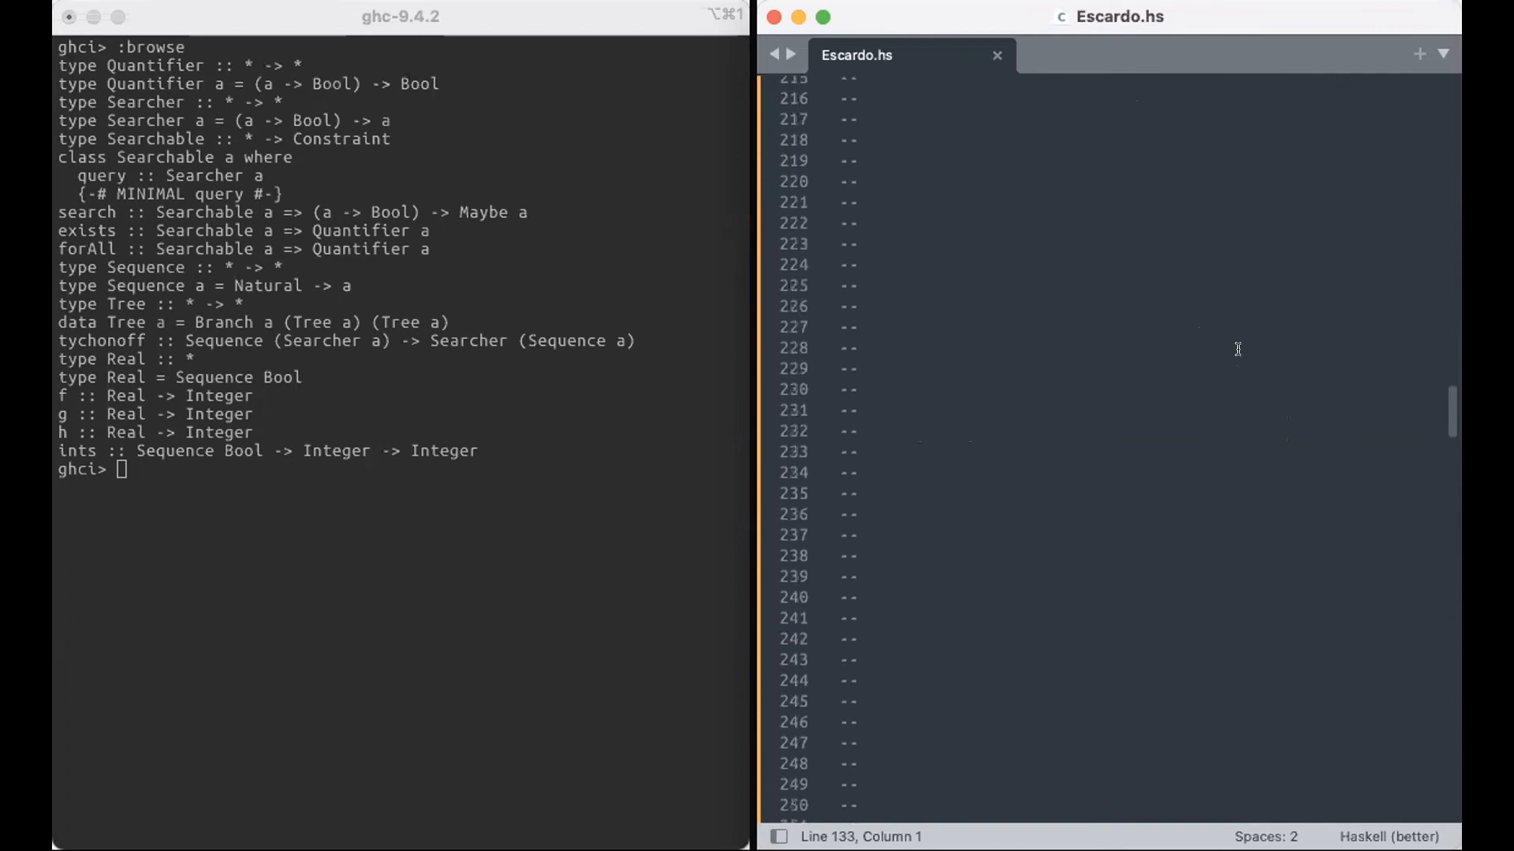
scroll(down, 3)
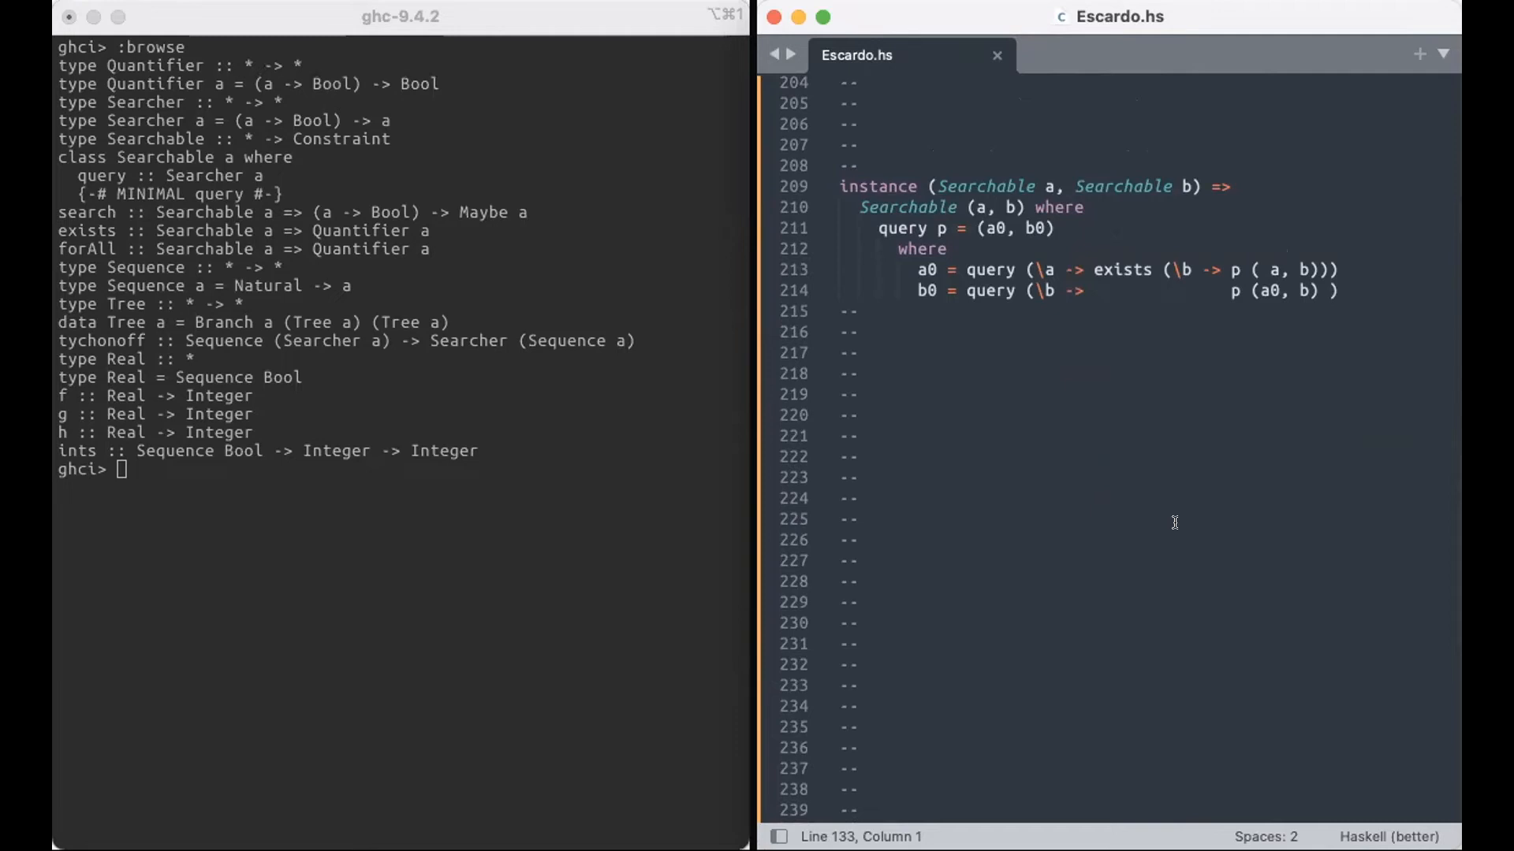
scroll(down, 3)
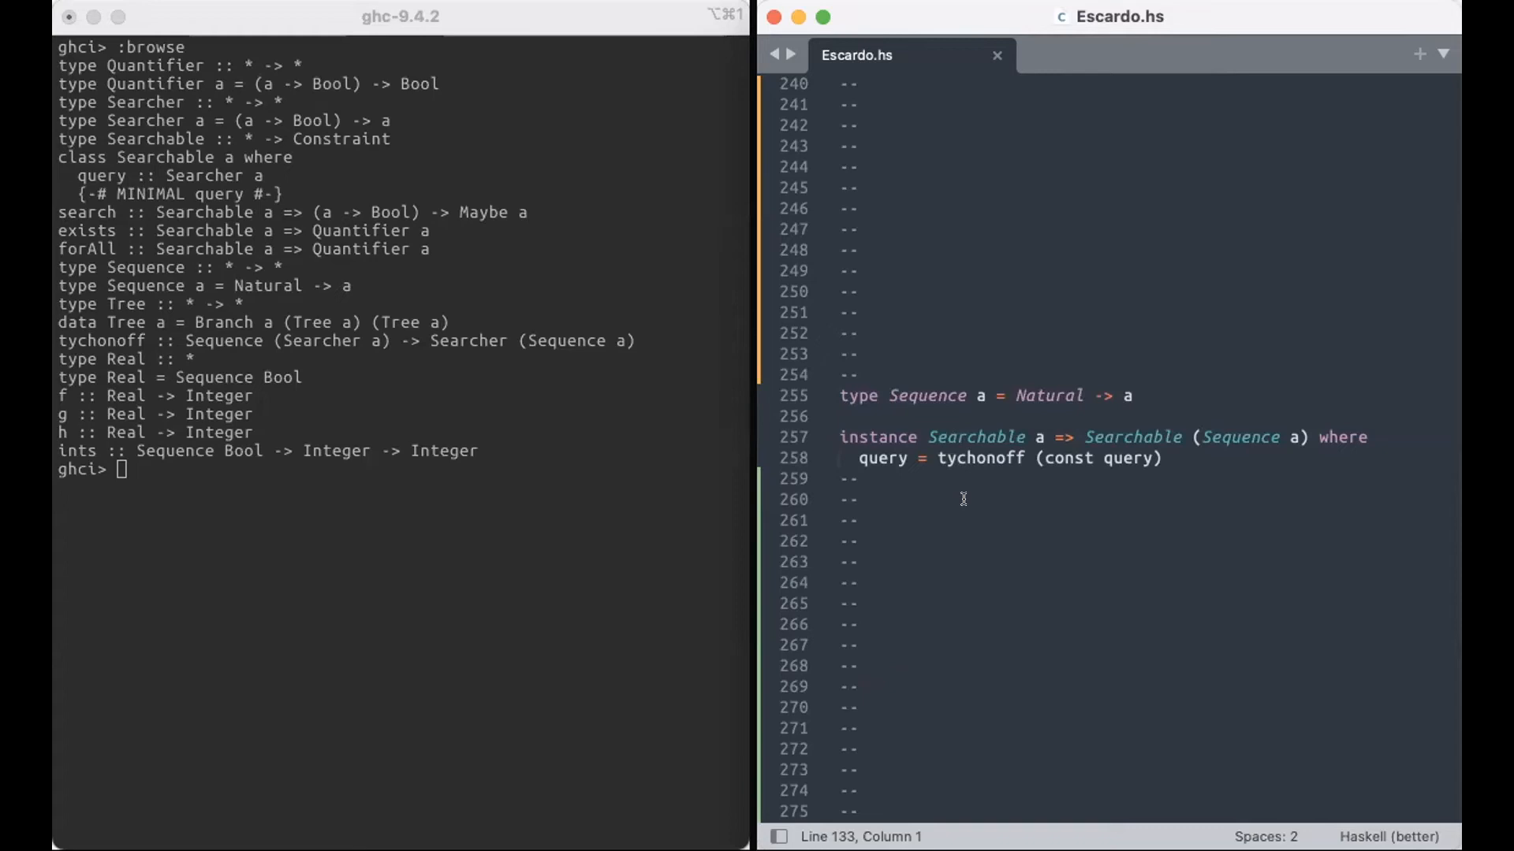
Step: Select 'tychonoff', then scroll on to lines 370–401 and click around the f definition
double_click(980, 458)
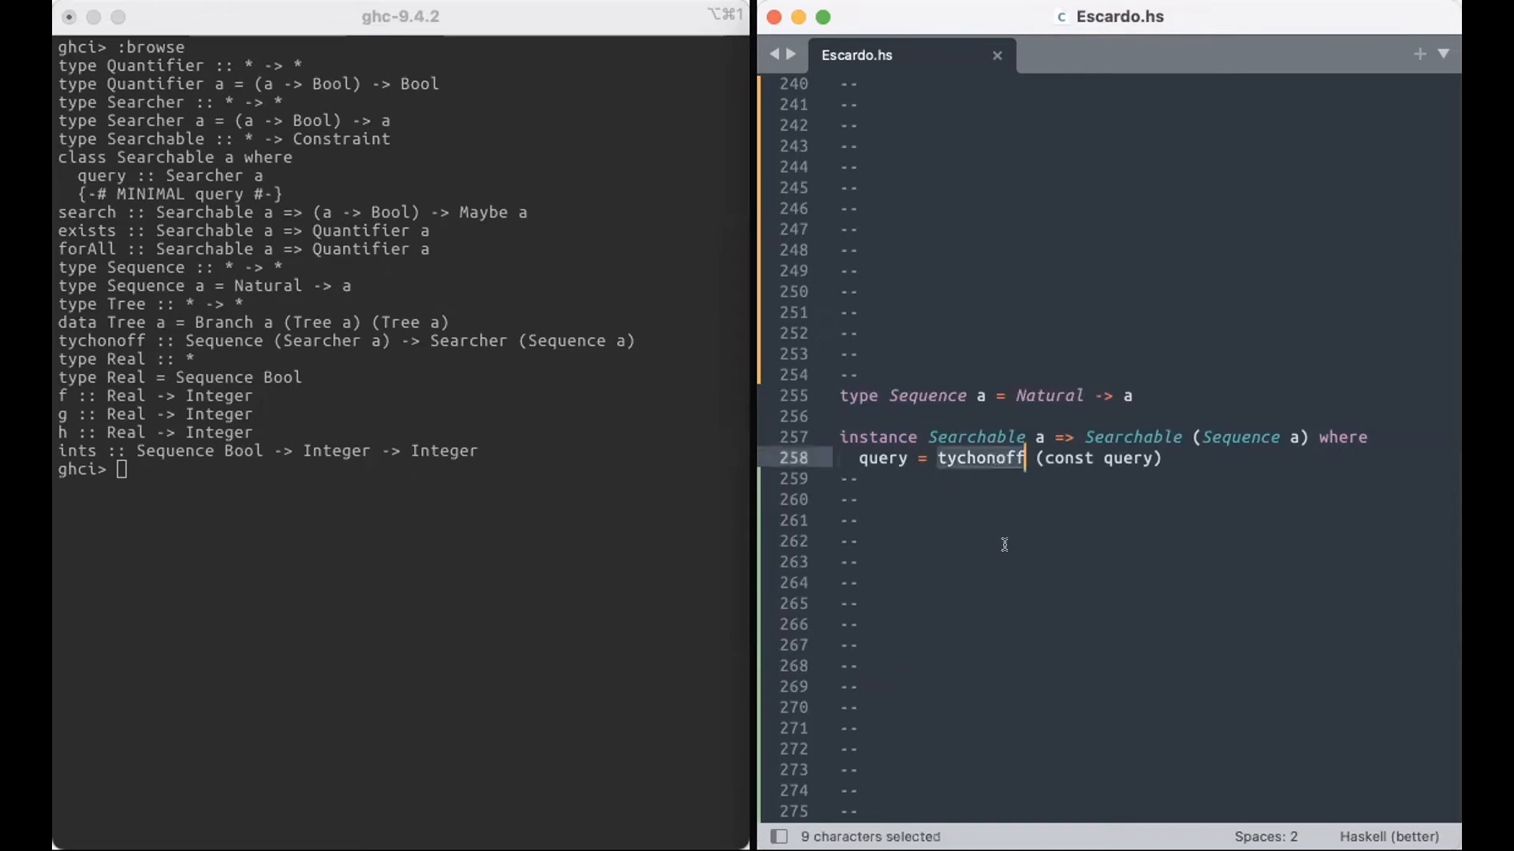
scroll(down, 3)
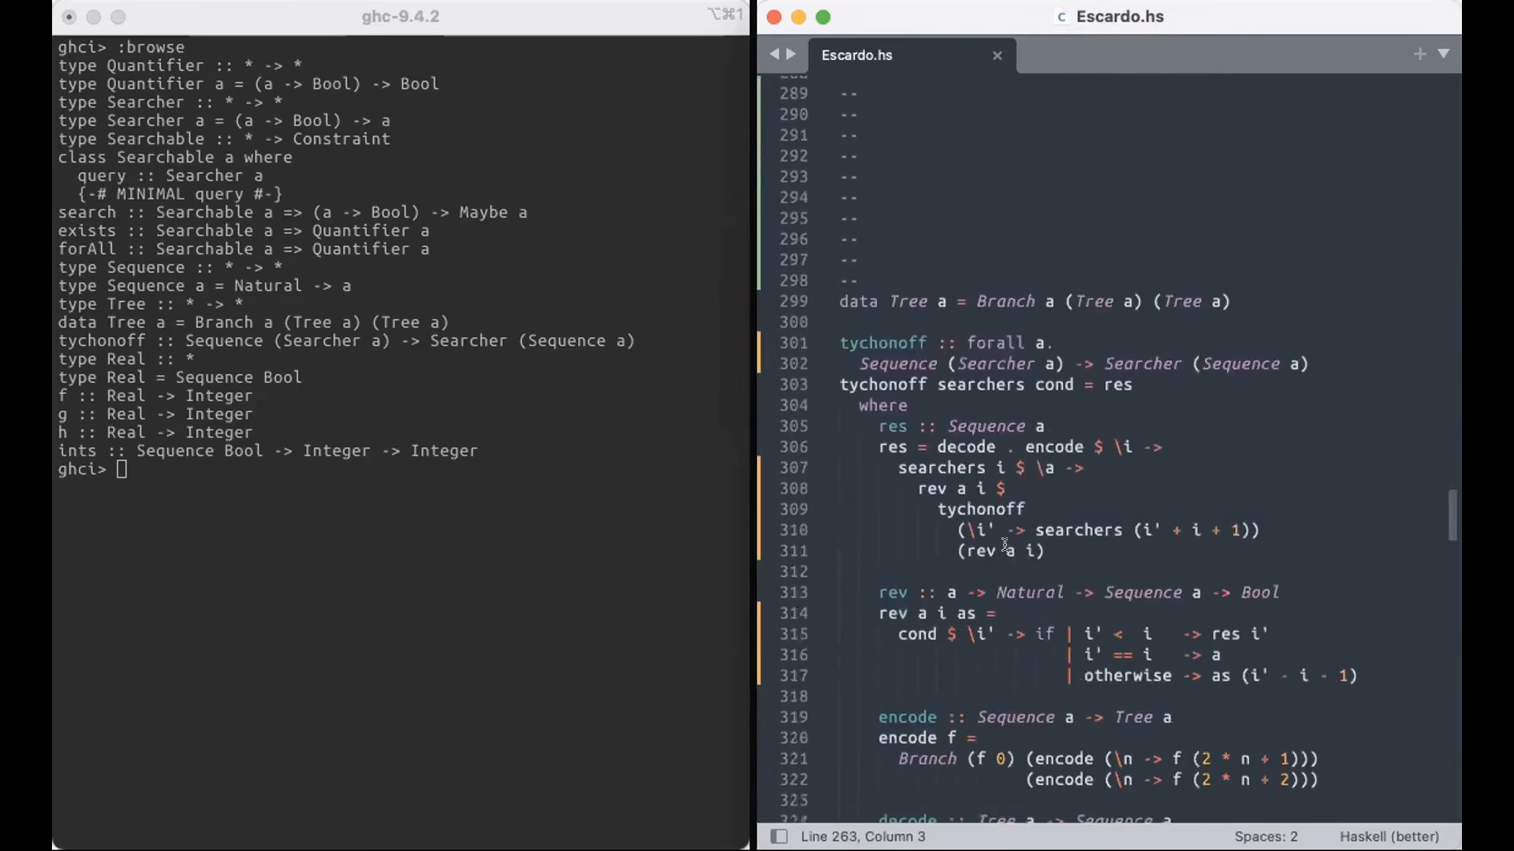
right_click(946, 478)
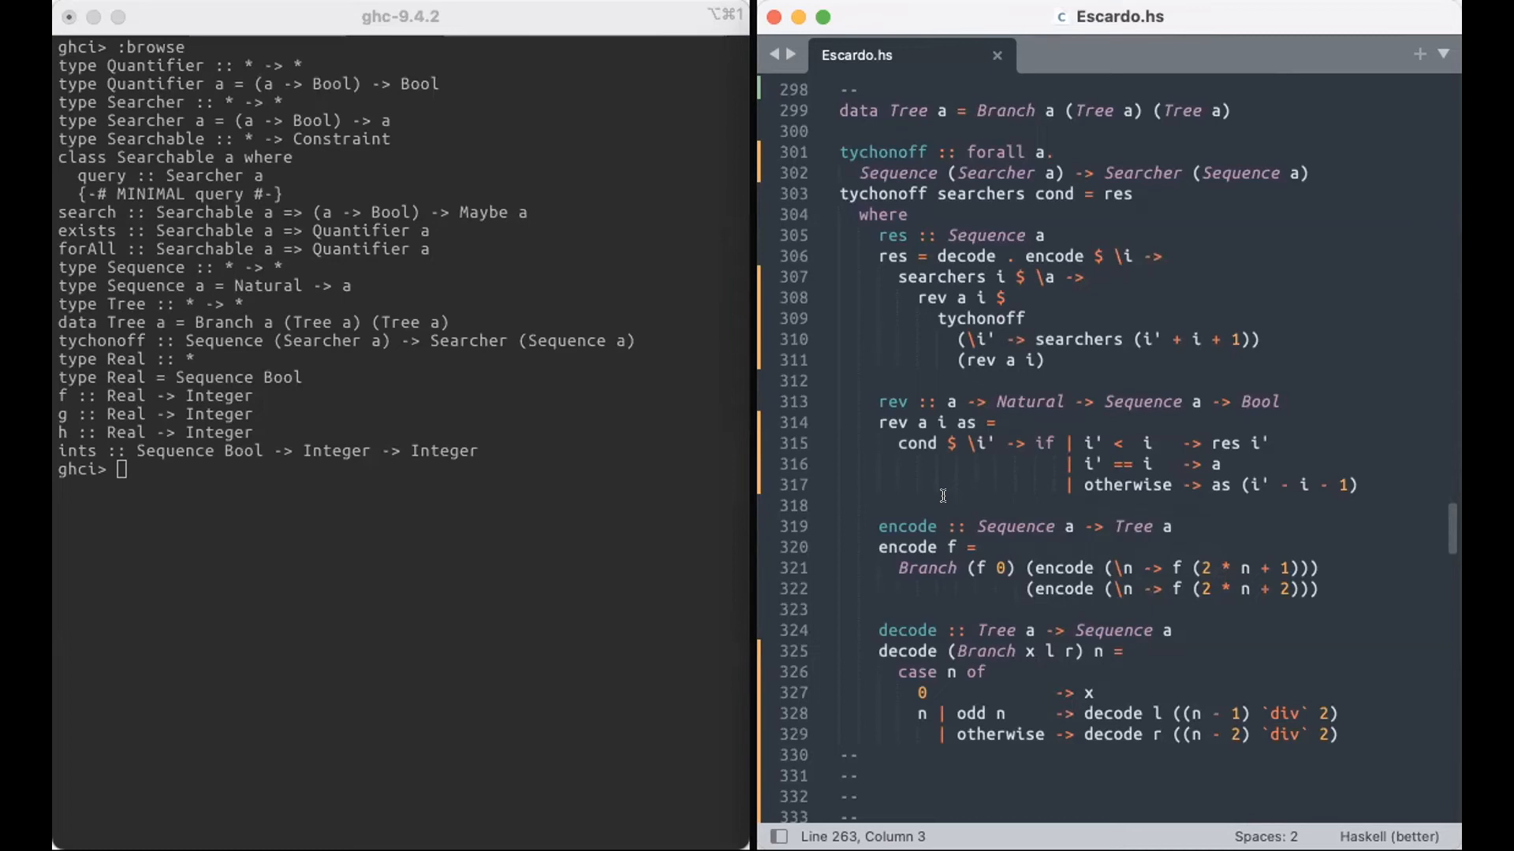
scroll(down, 3)
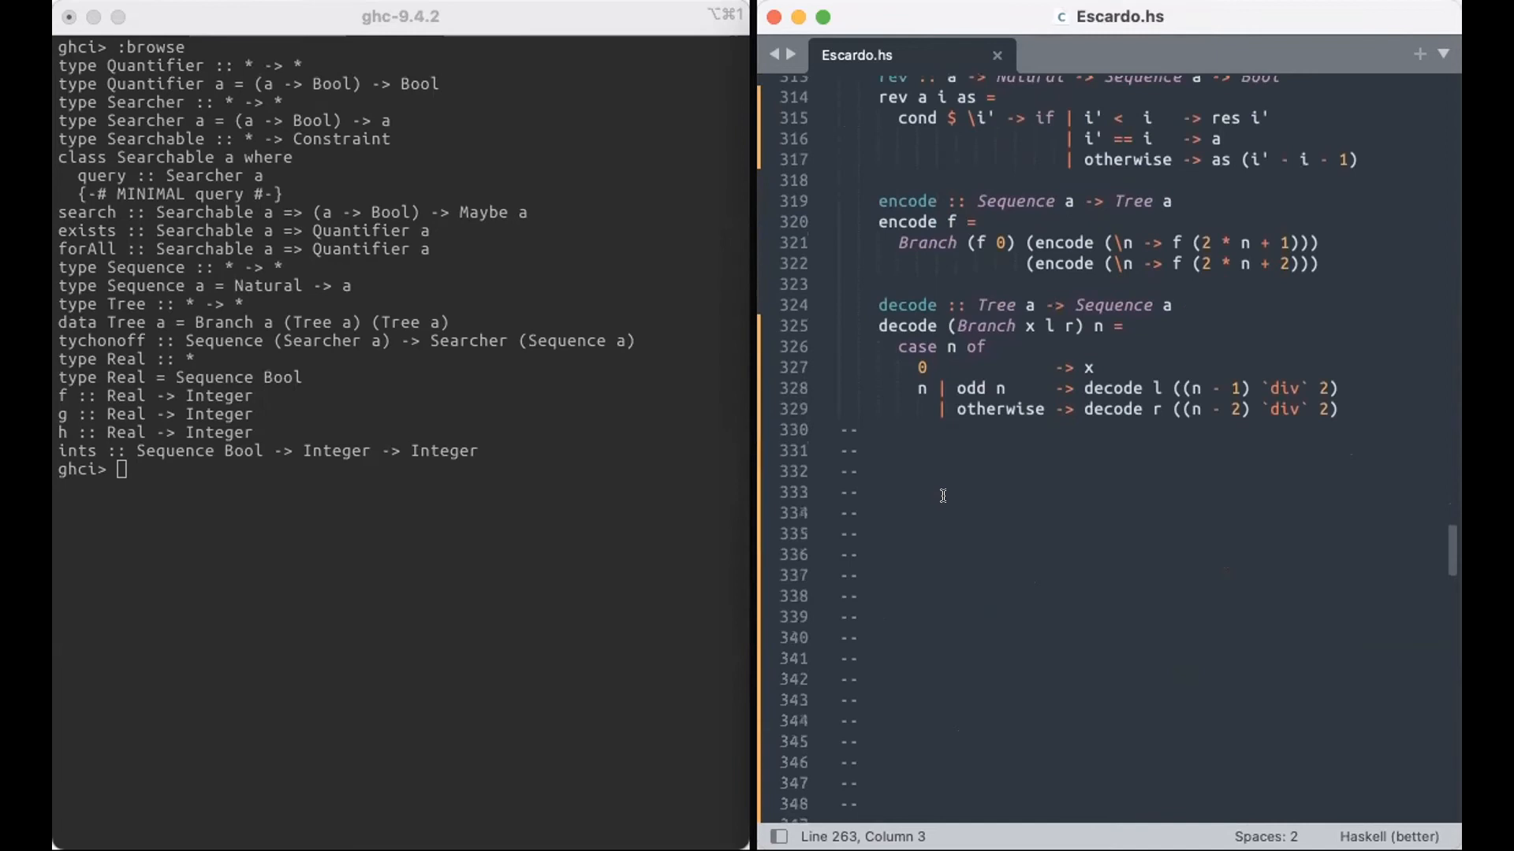
scroll(down, 3)
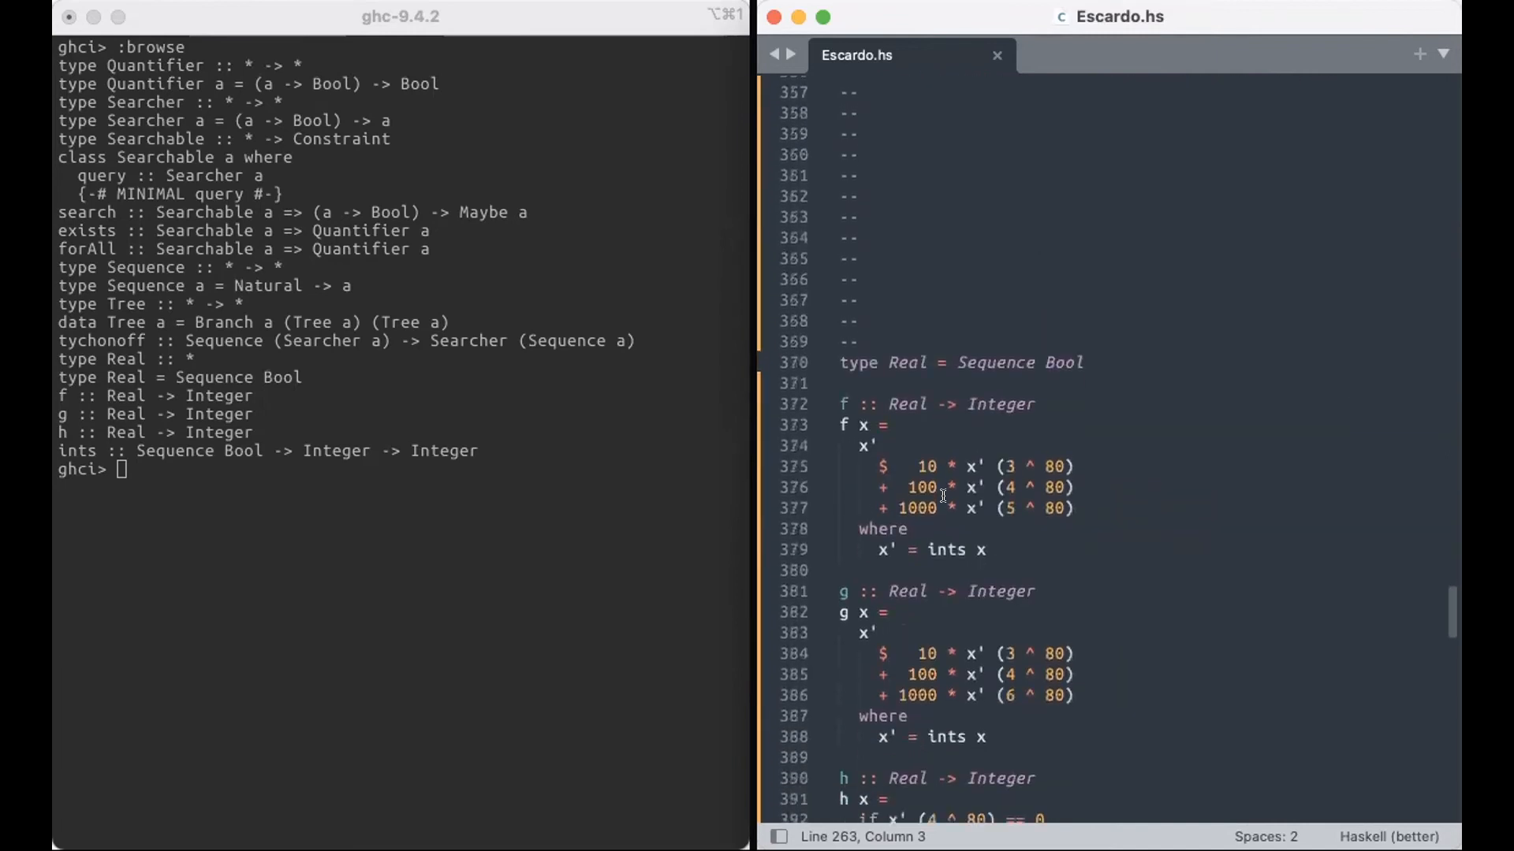
scroll(down, 3)
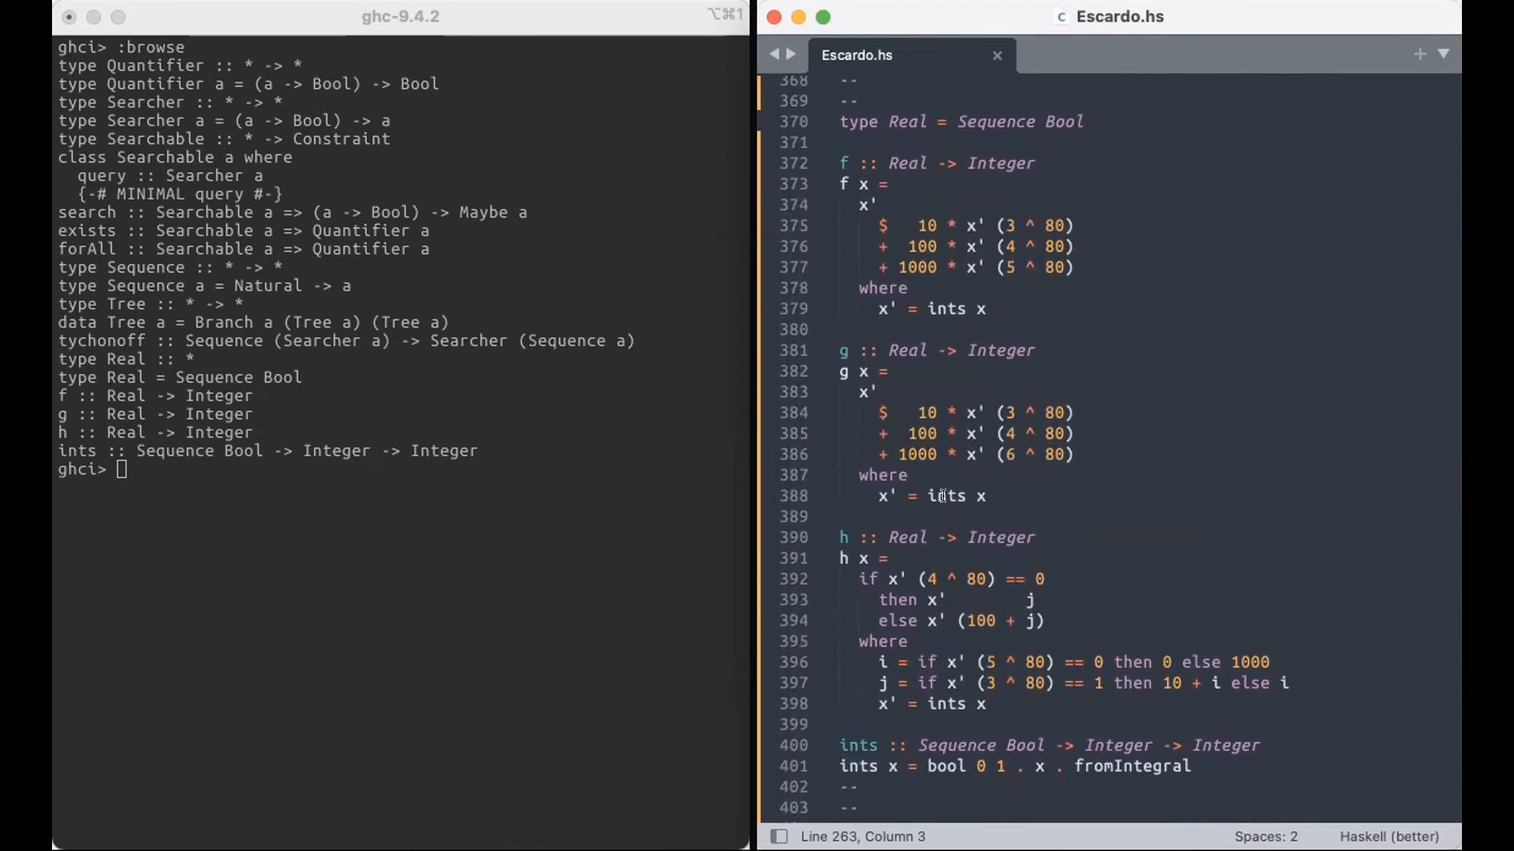
click(1115, 114)
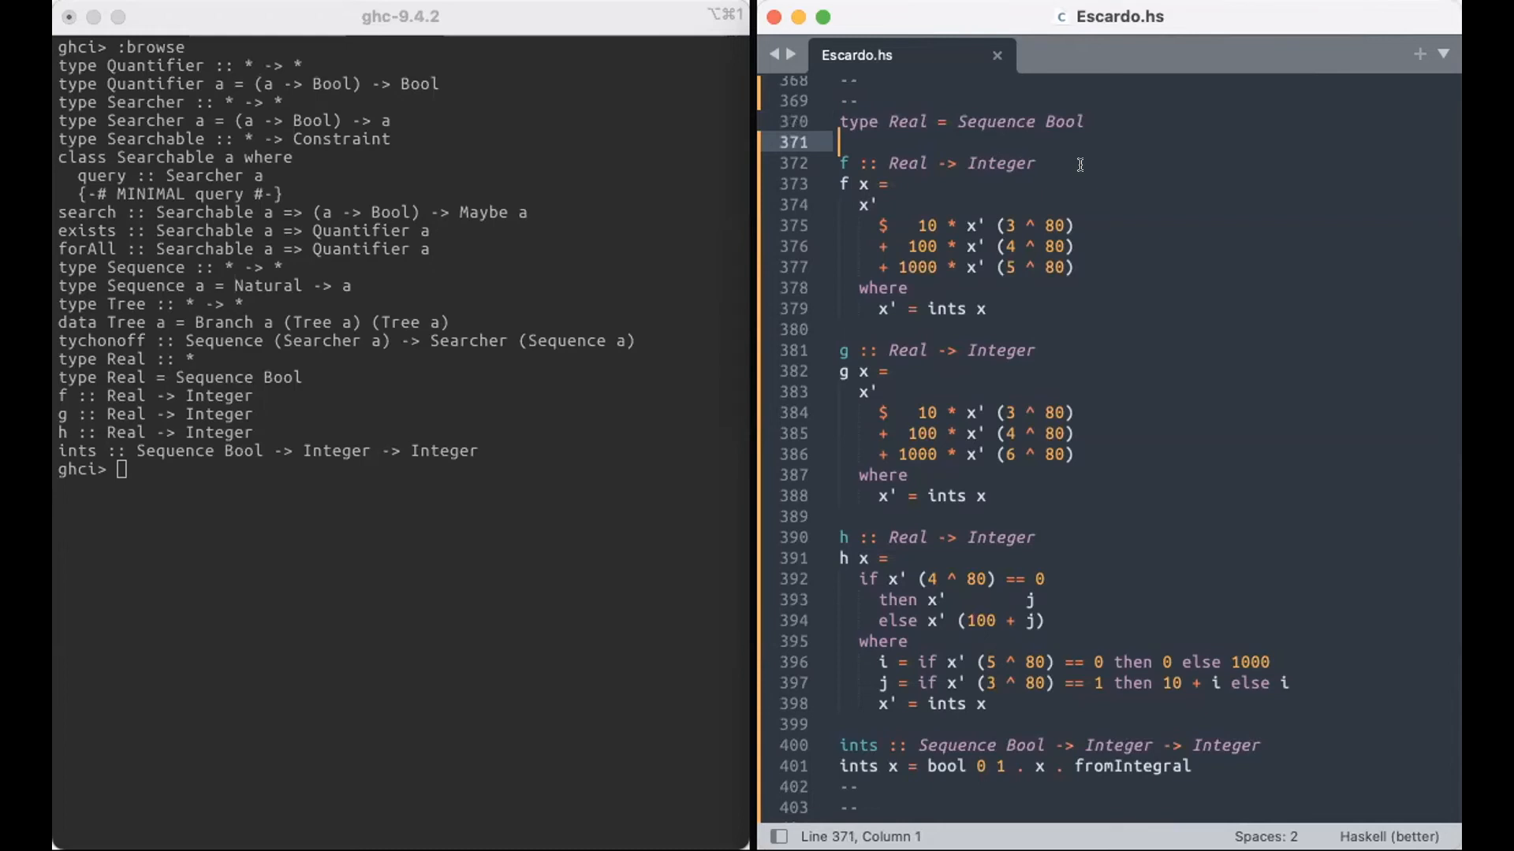
click(1076, 225)
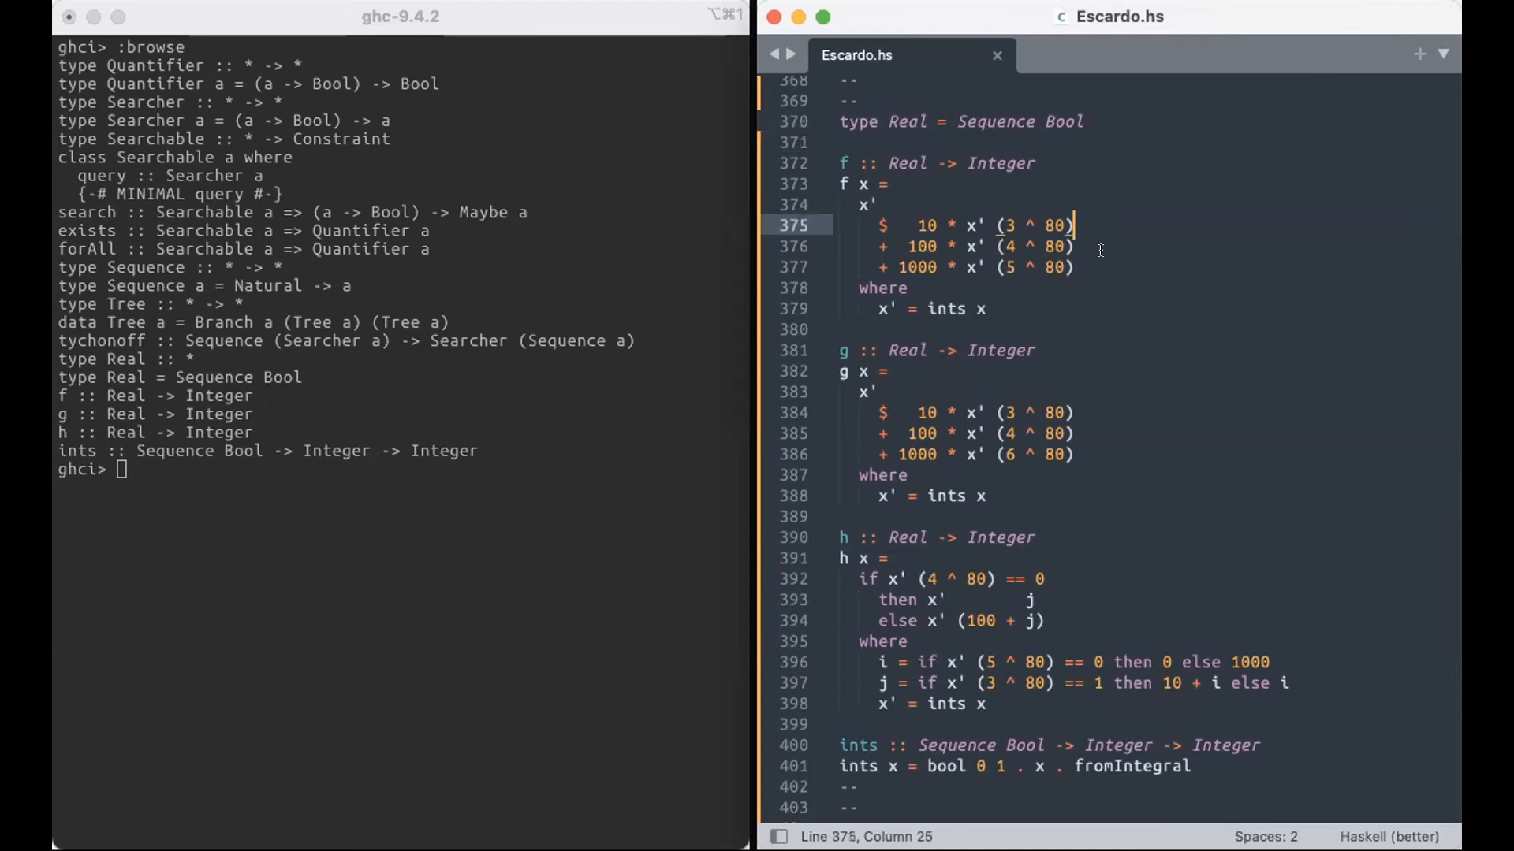
click(909, 288)
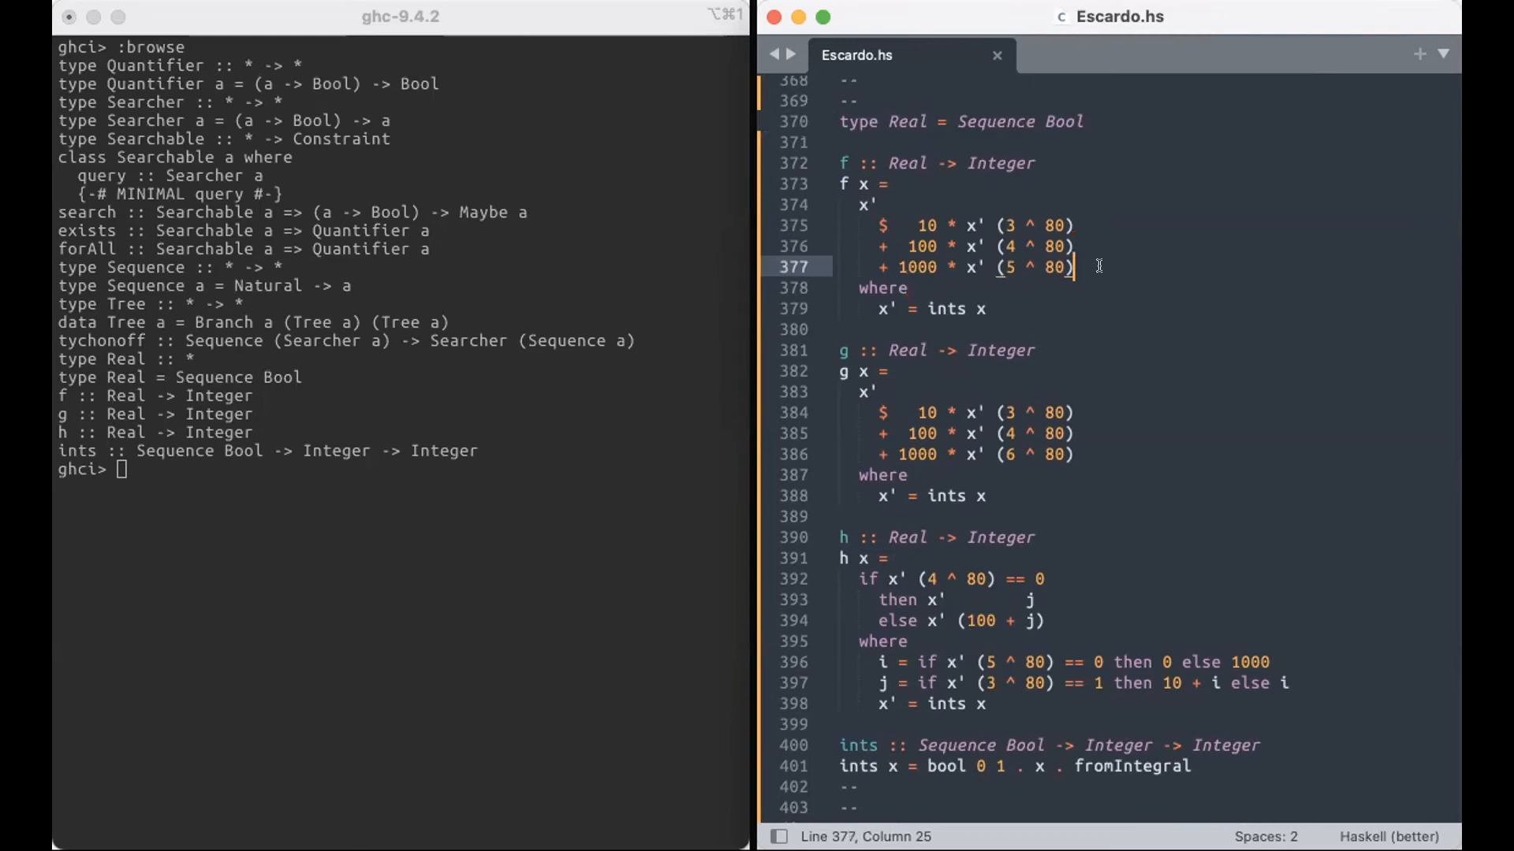
mouse_move(1040, 320)
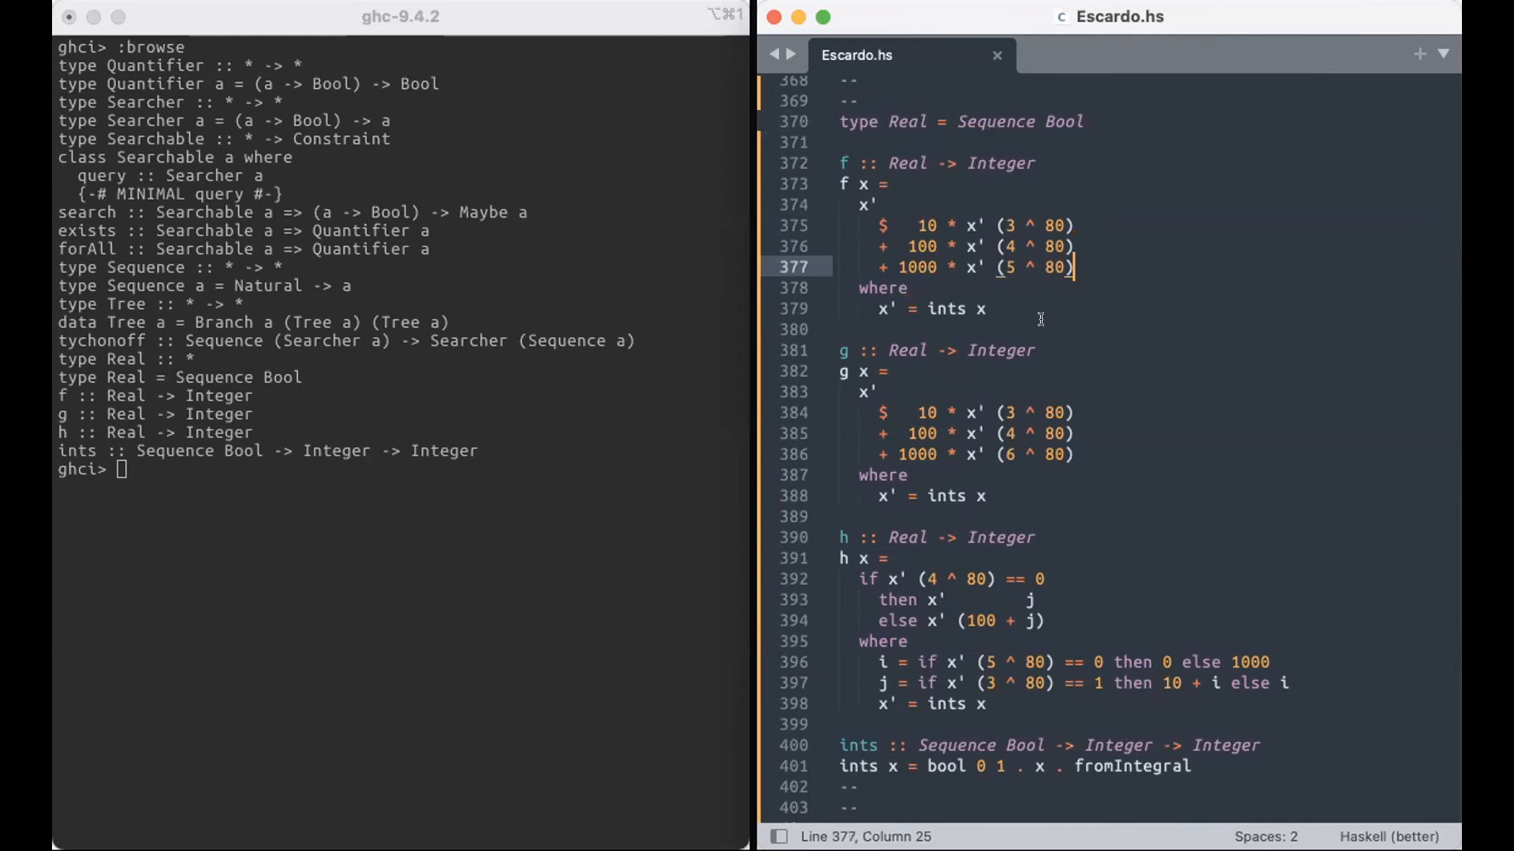
mouse_move(1090, 351)
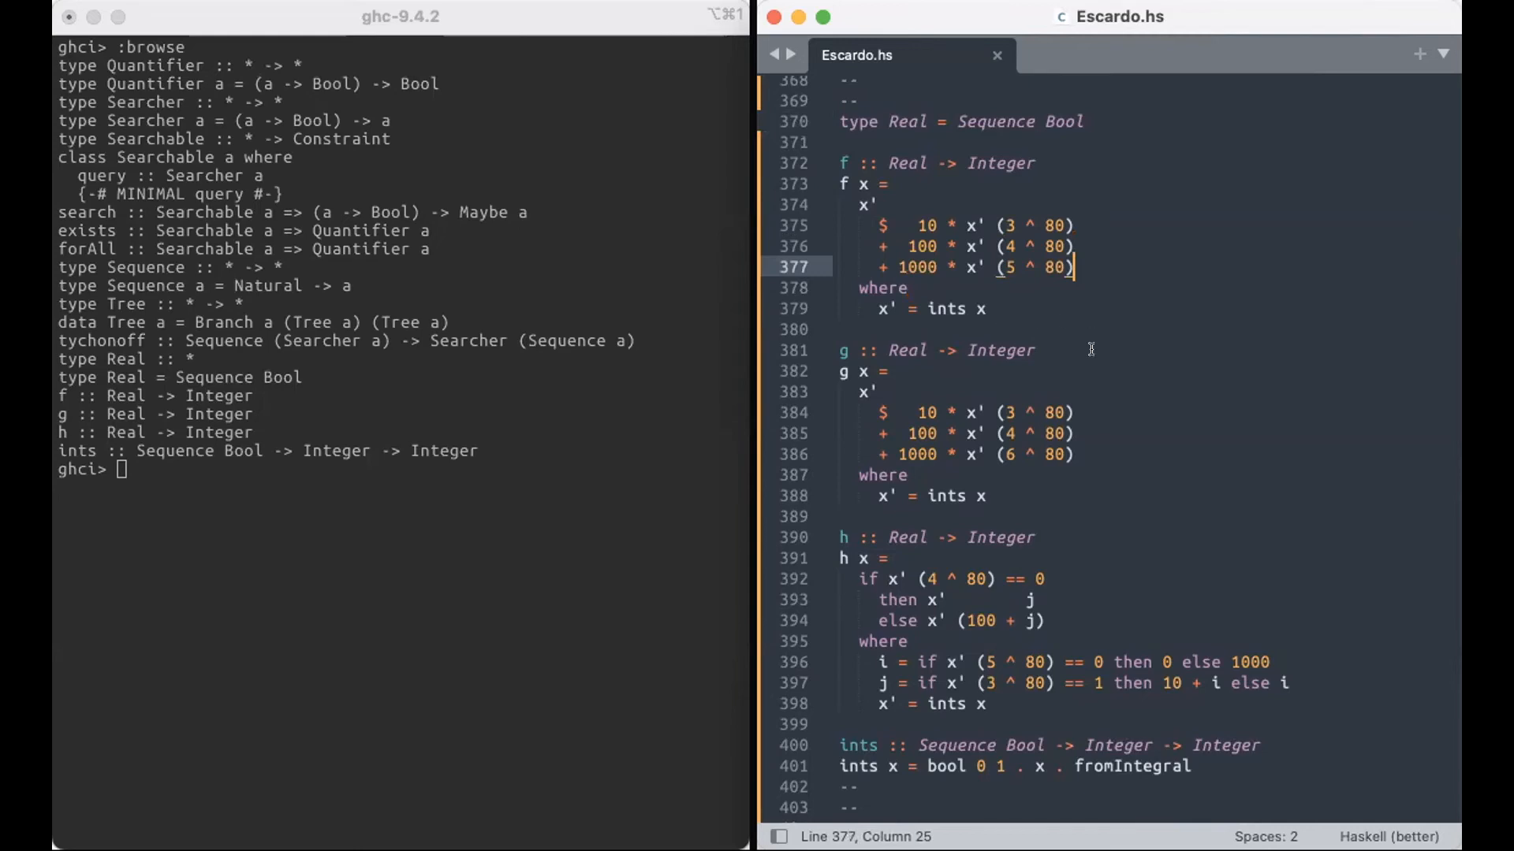
scroll(down, 3)
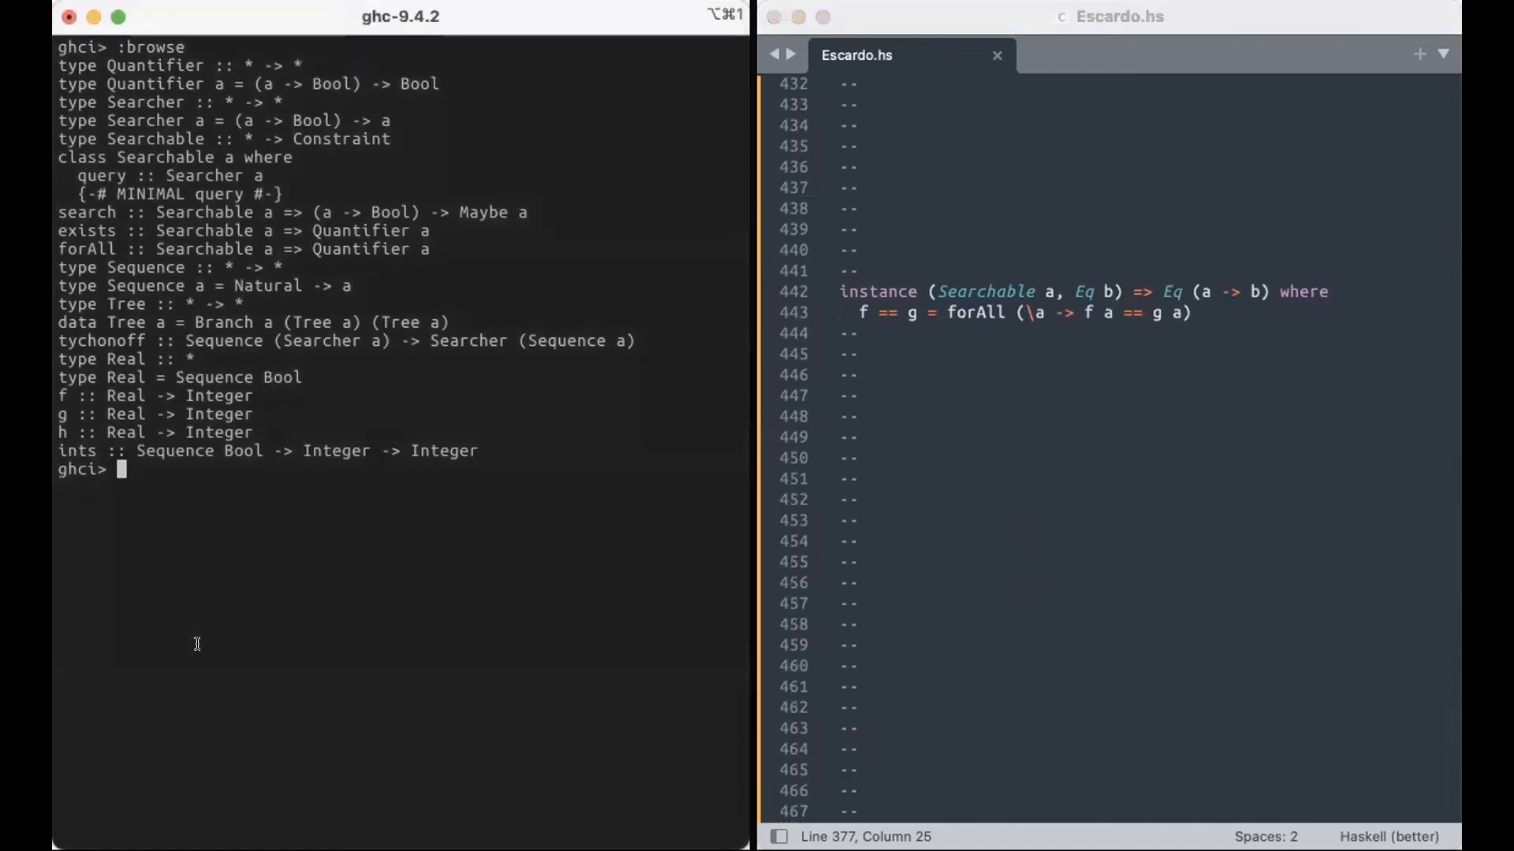
Step: Type the comparison f == g at the GHCi prompt
text(f == g)
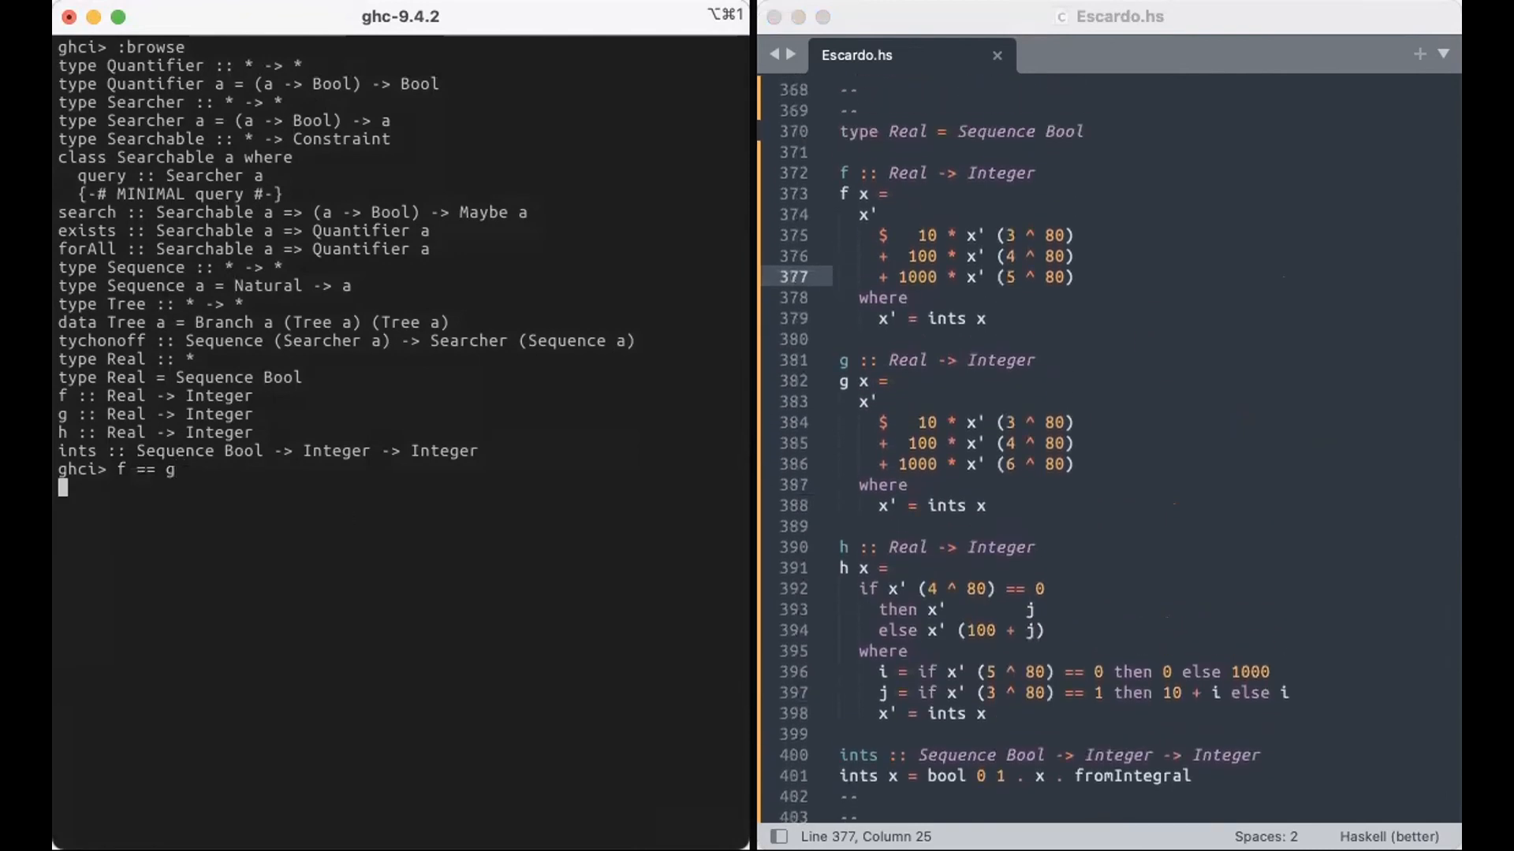
Step: Evaluate f == g, f == h and g == h in GHCi, getting False, True, False
key(Return)
text(f == h)
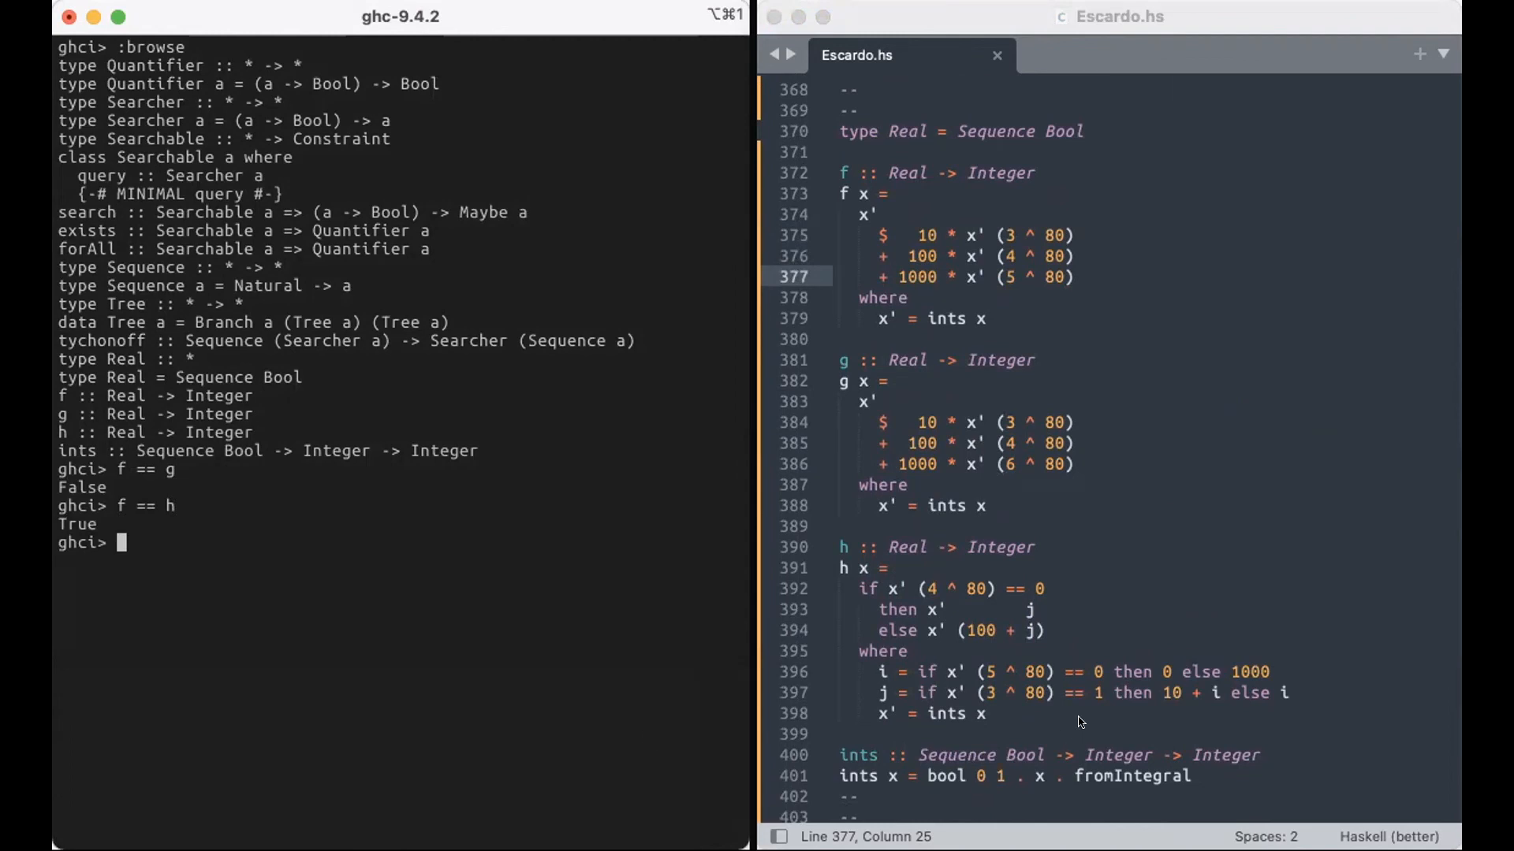
mouse_move(390, 731)
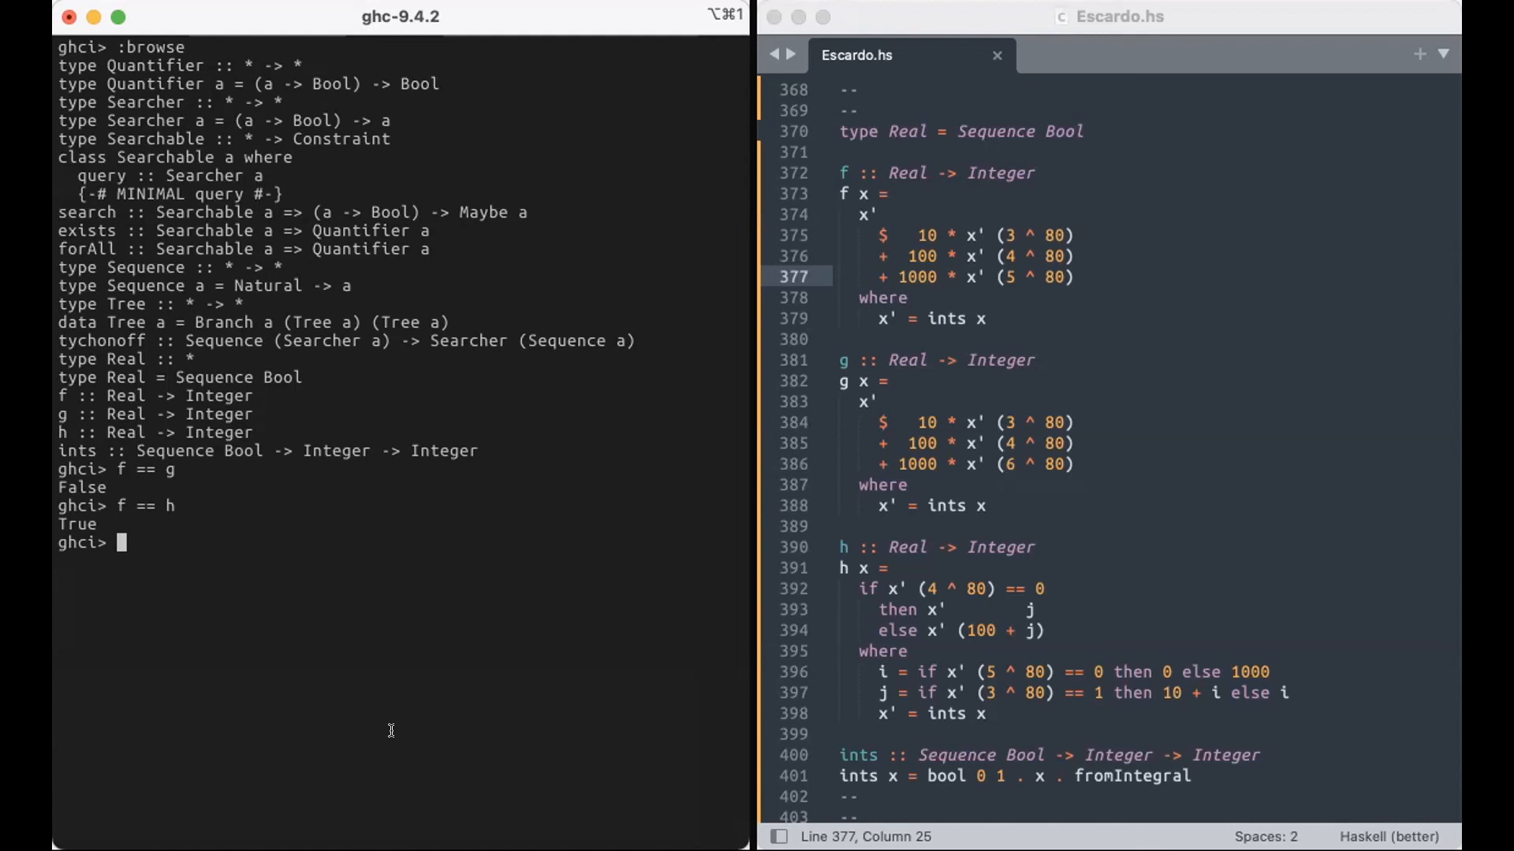
text(g)
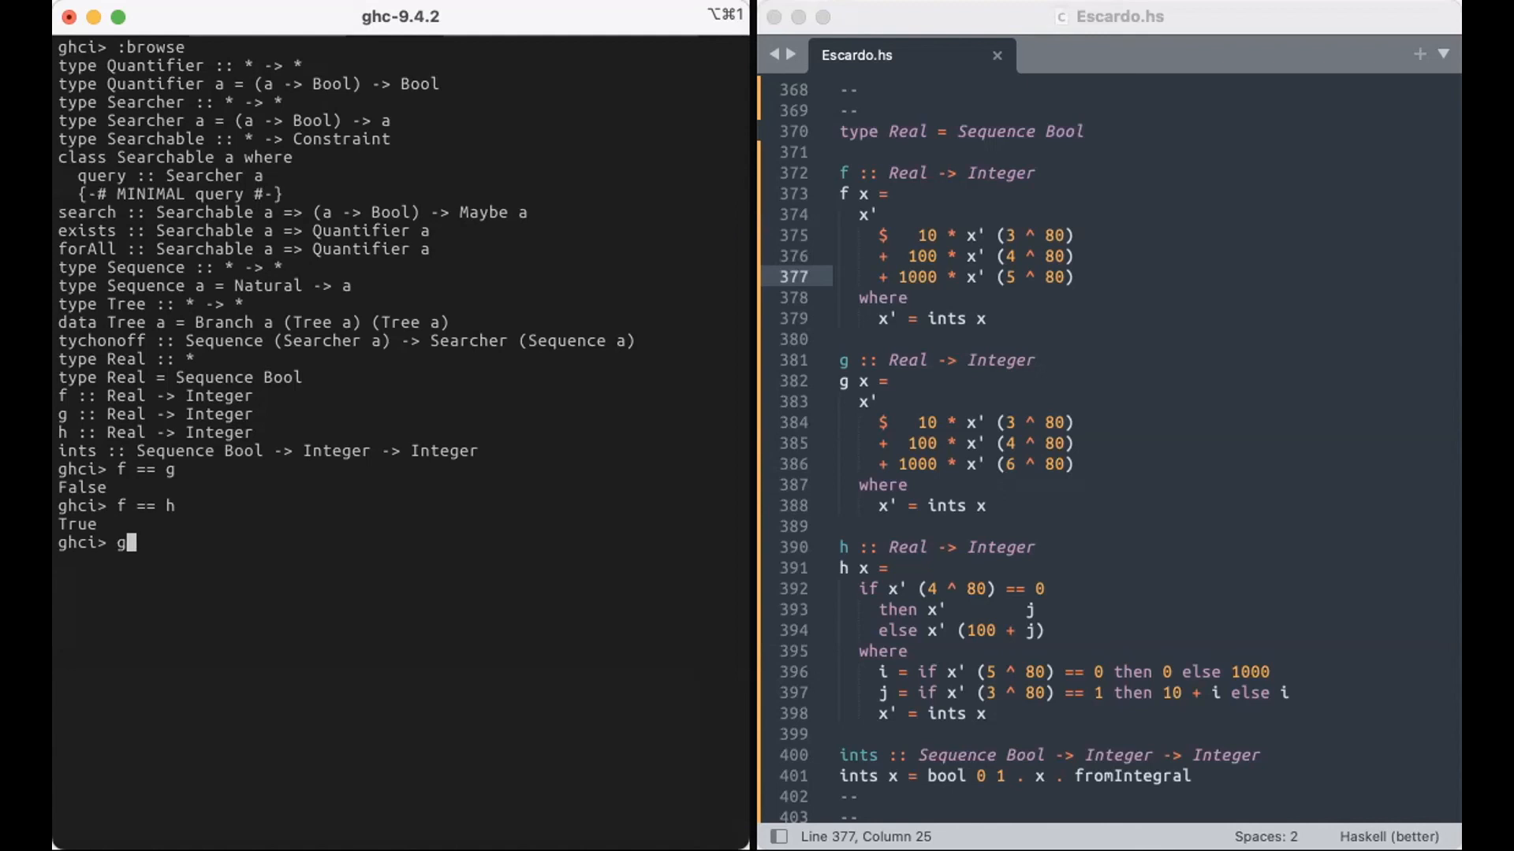
text(== h)
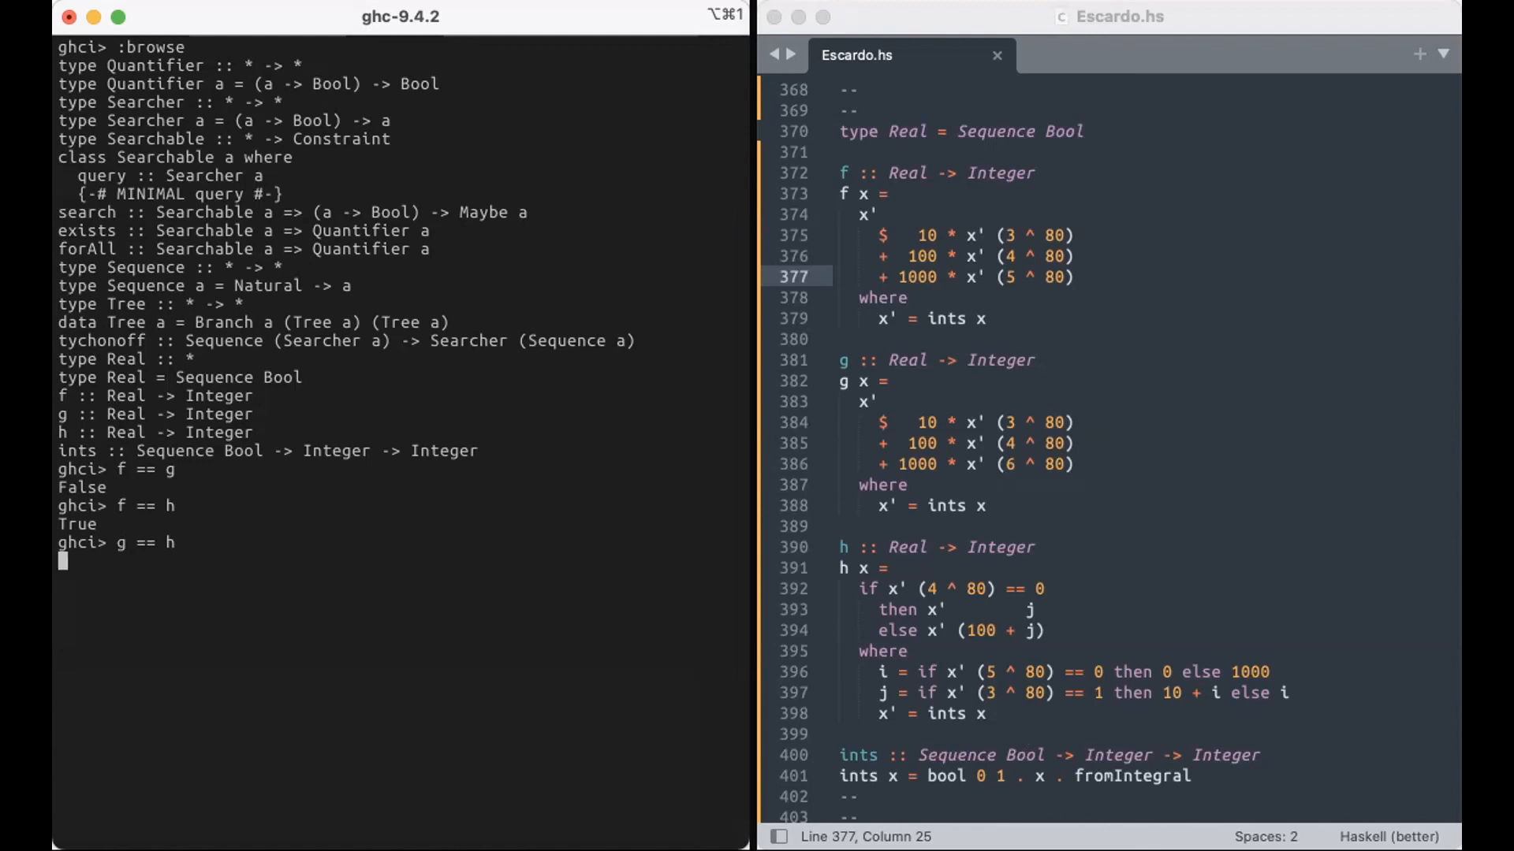
key(Enter)
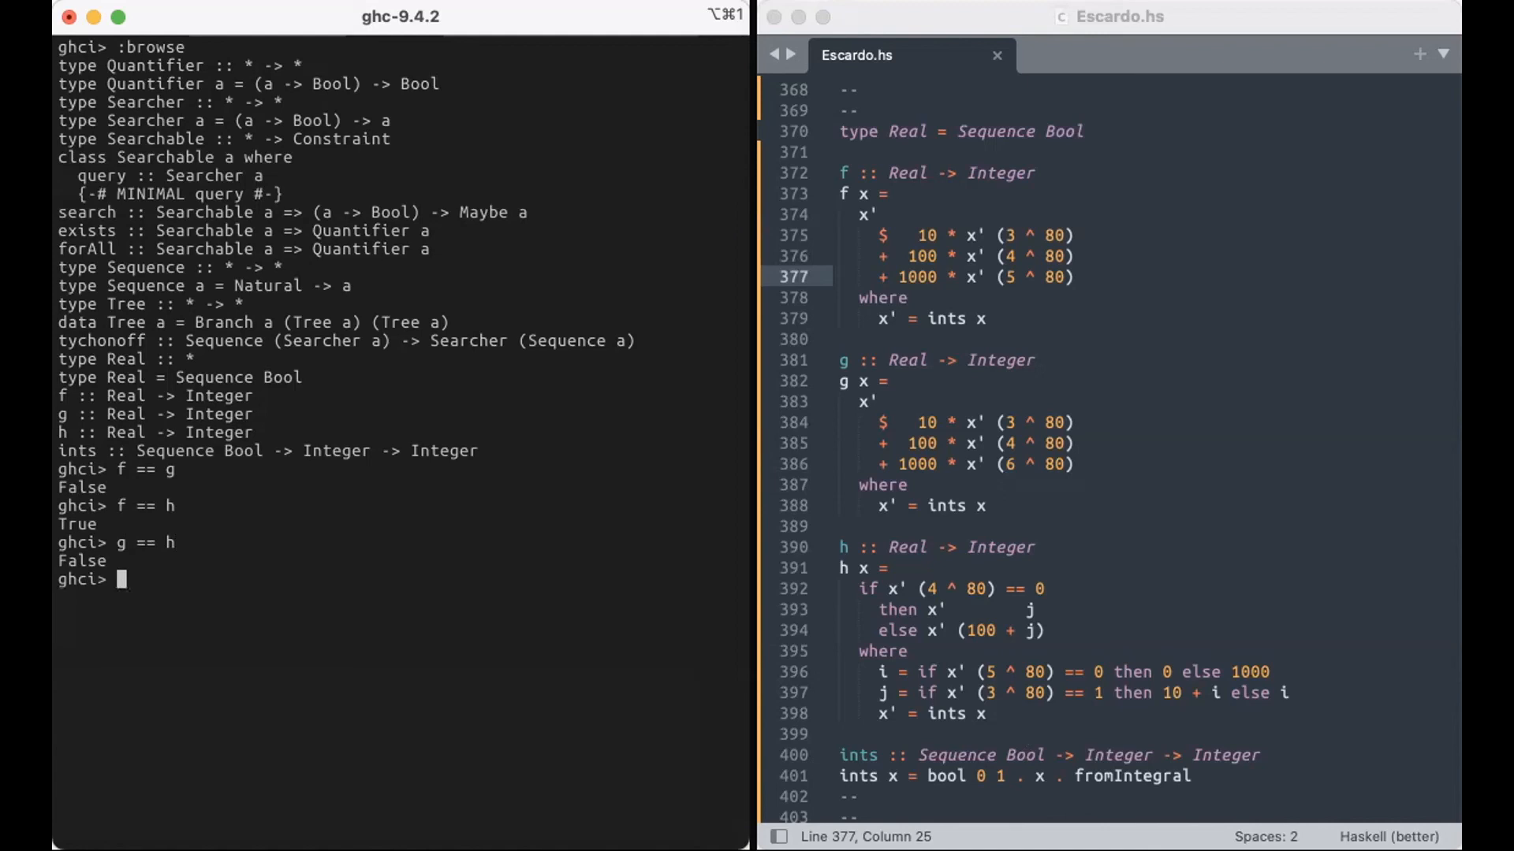
Step: Run g (query $ \x -> g x /= h x), then rerun it with h, getting 1 and 0
text(g (q)
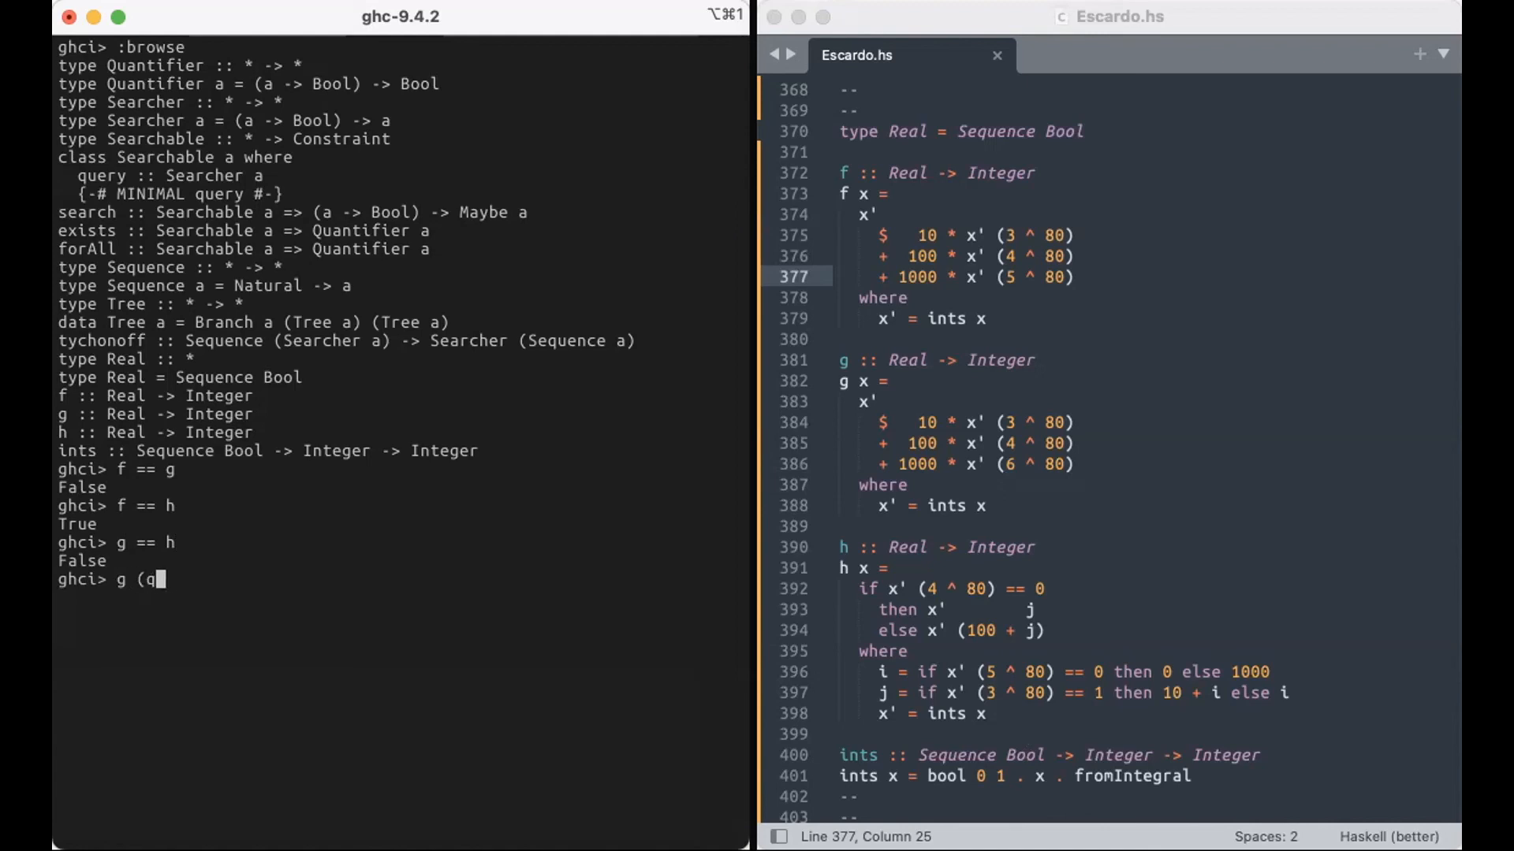
text(uery)
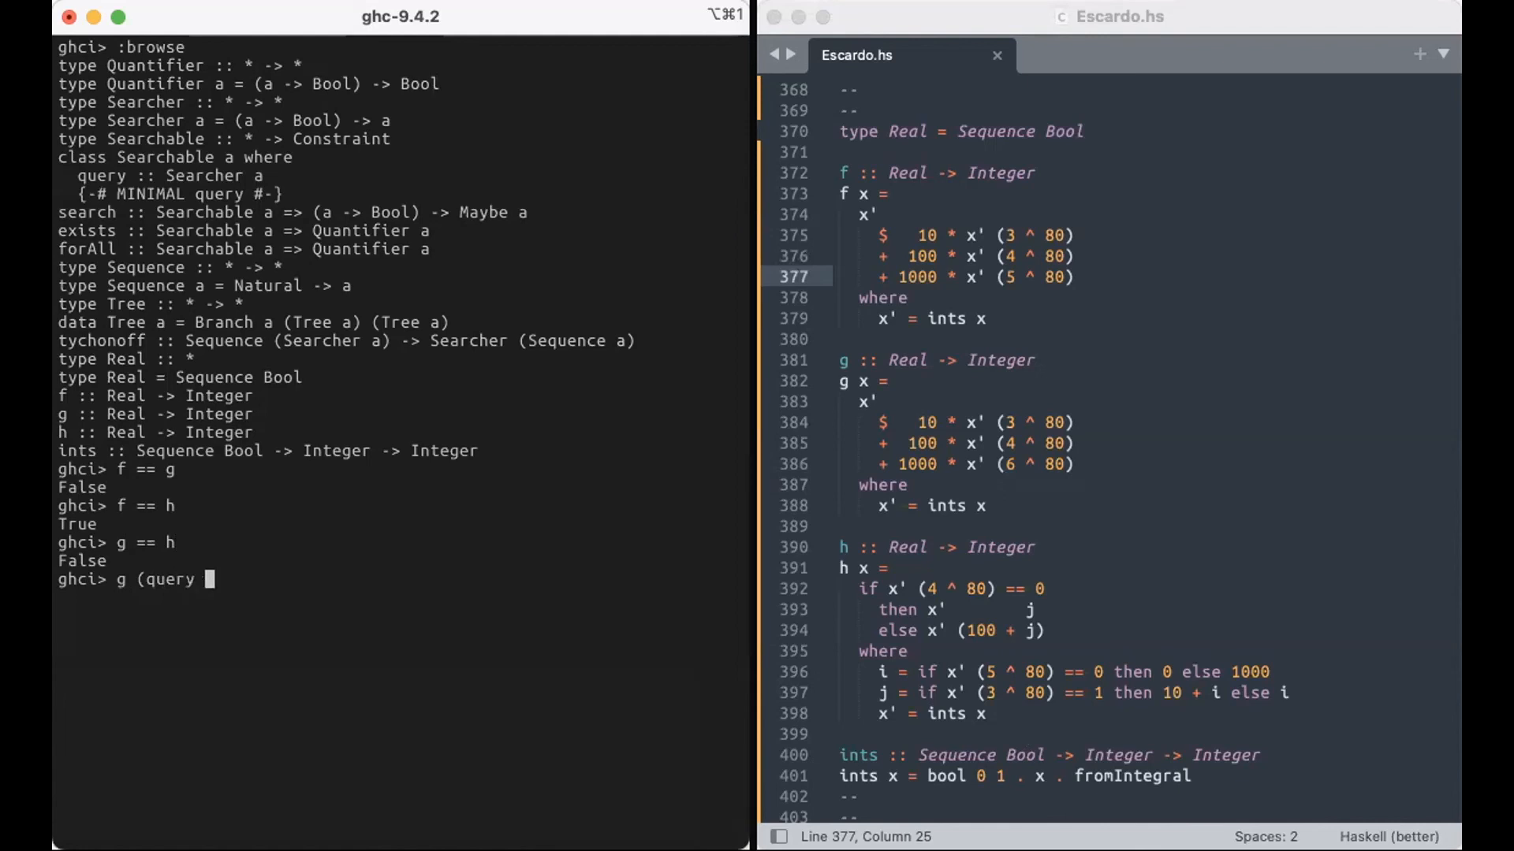
text($)
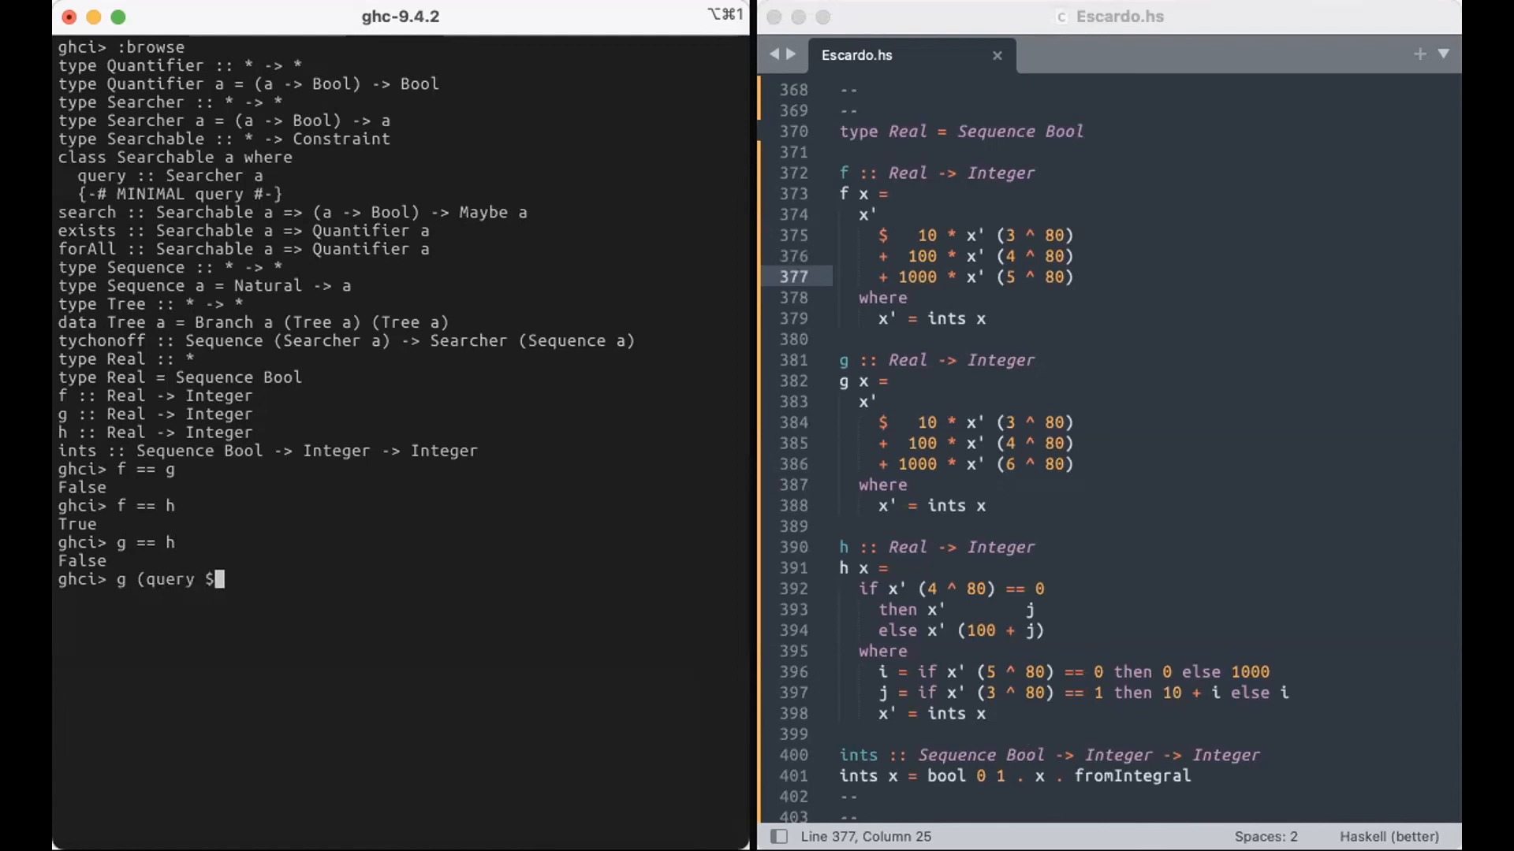
text(\x -)
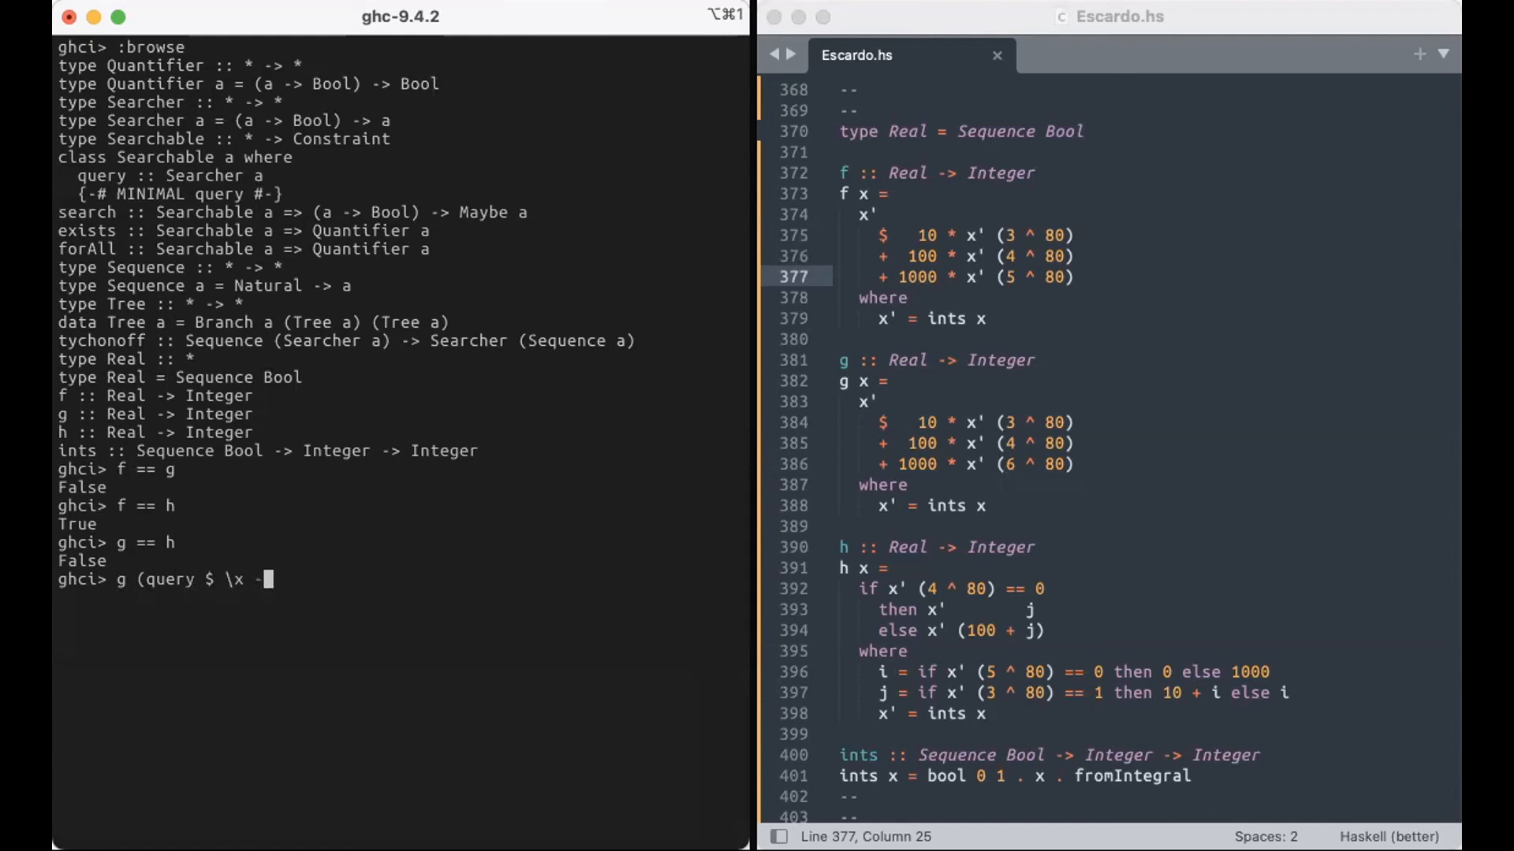
text(>)
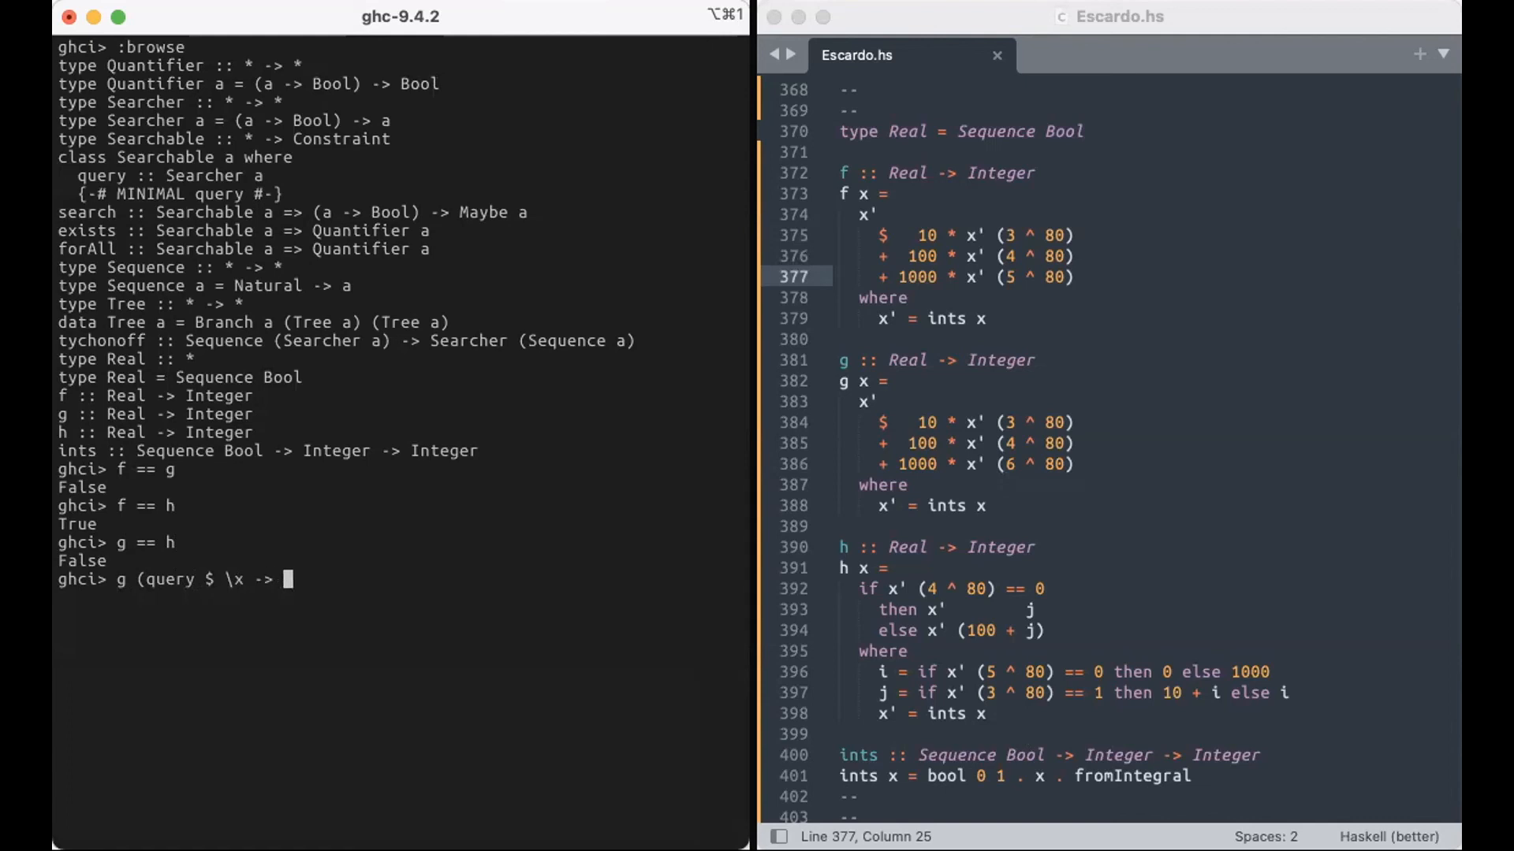
text(g x /= h x)
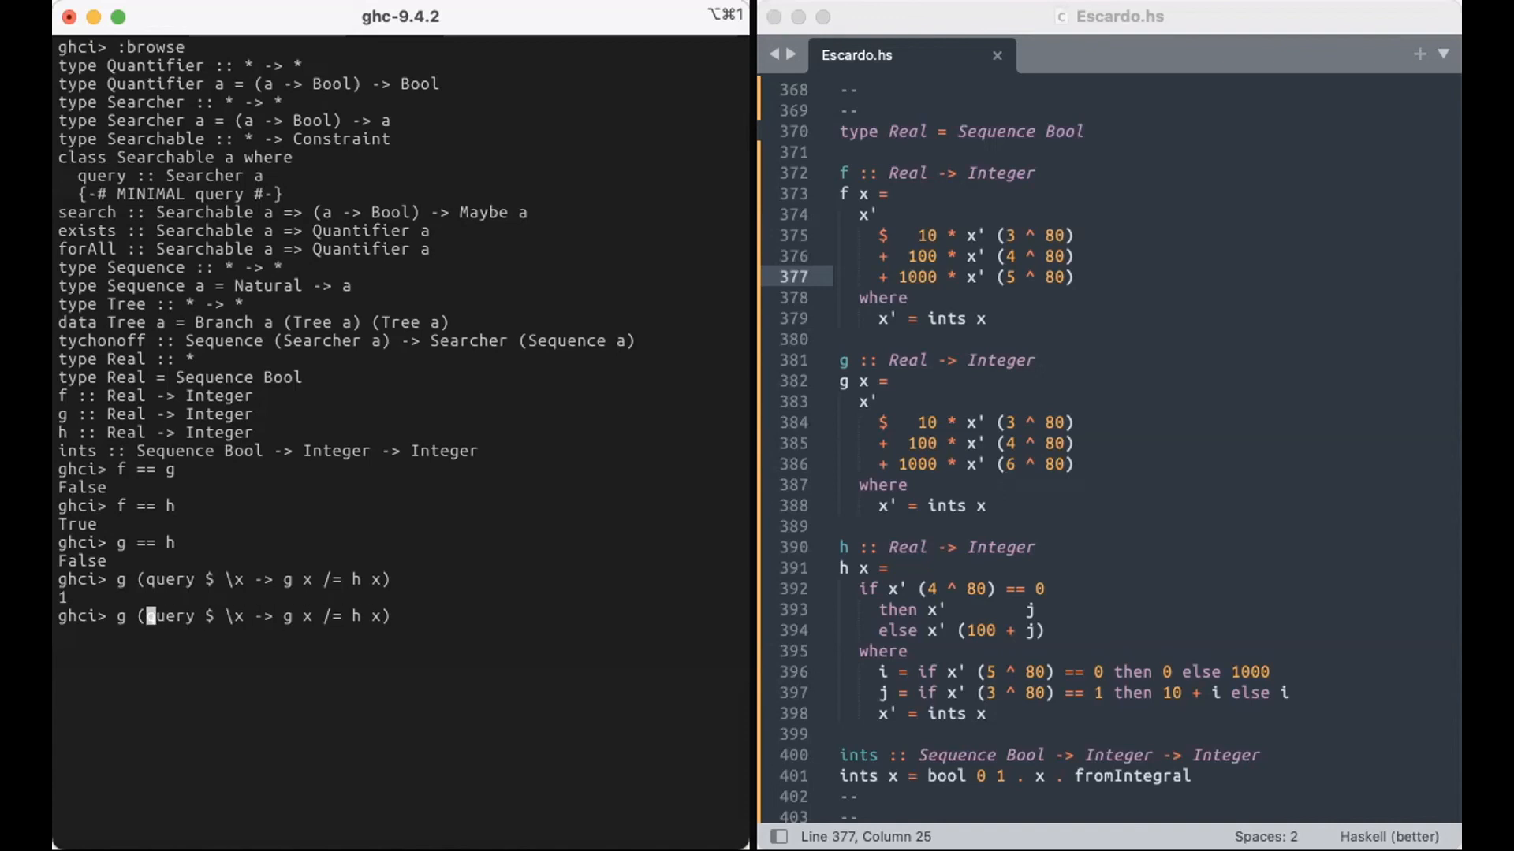
key(Backspace)
text(h)
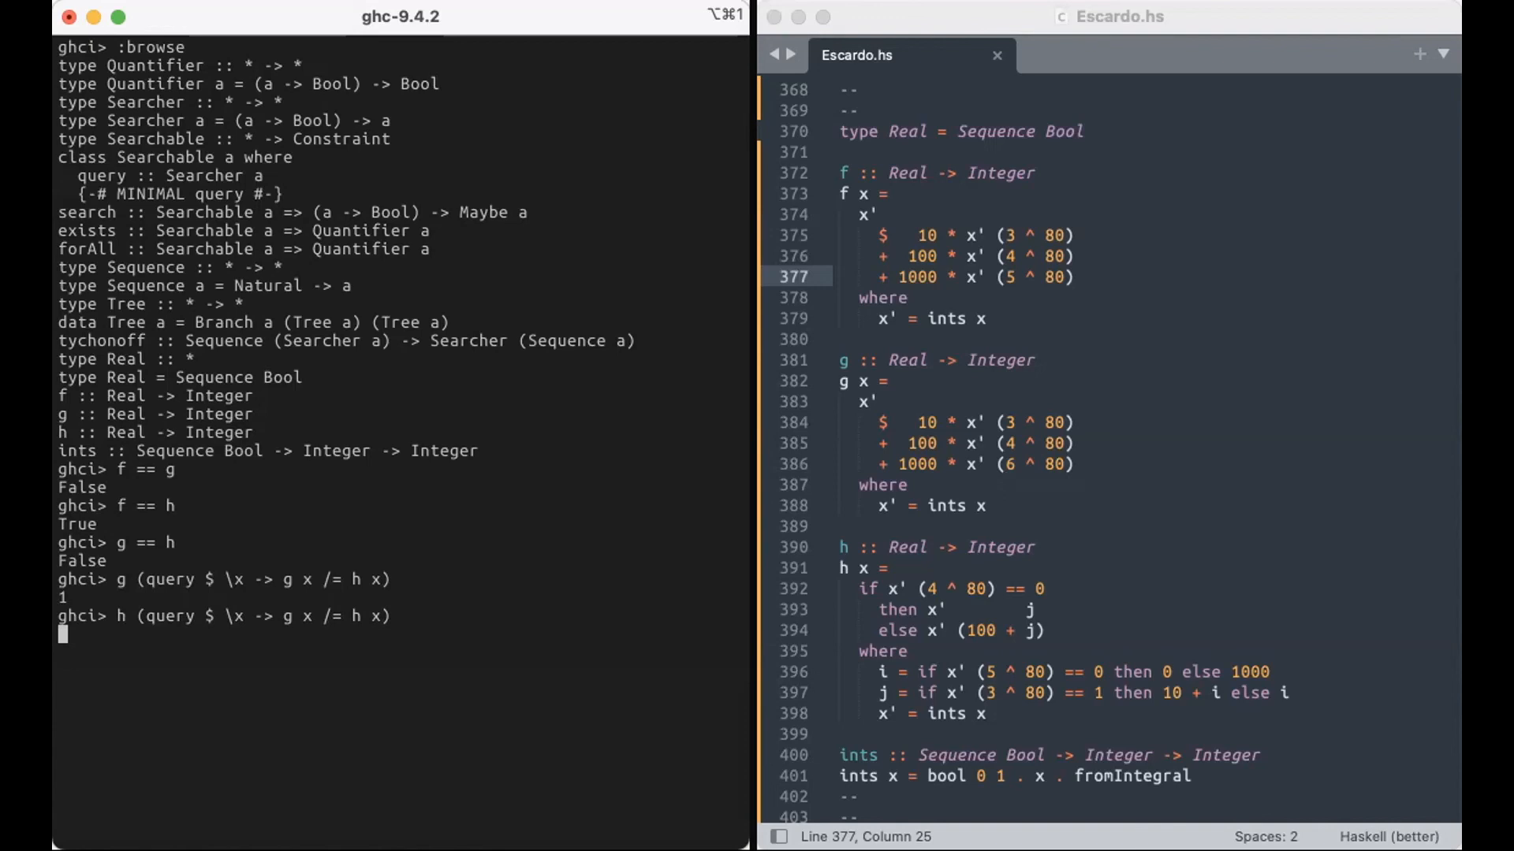
key(Return)
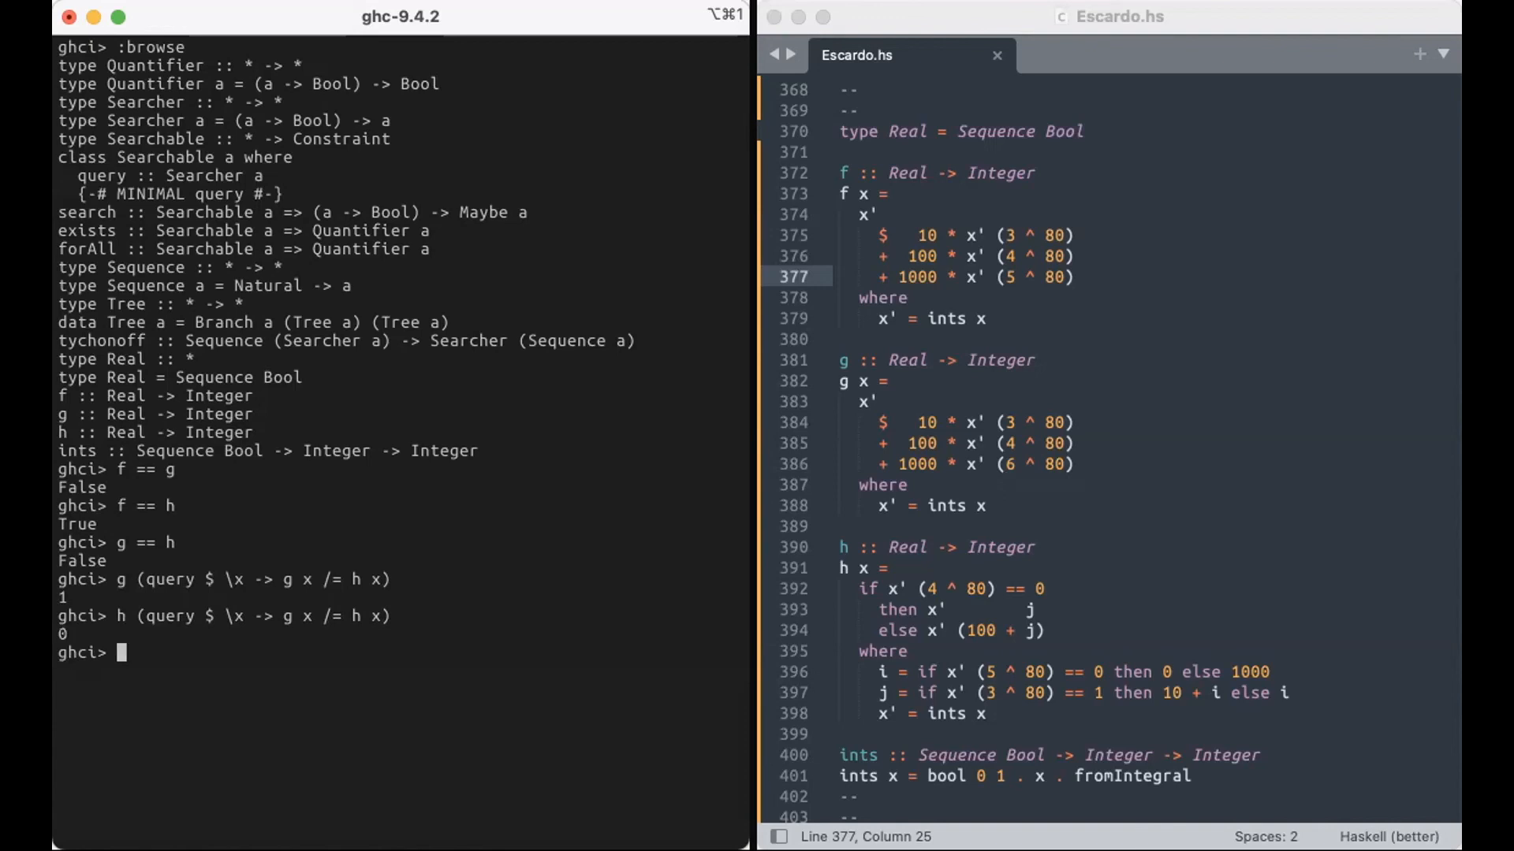